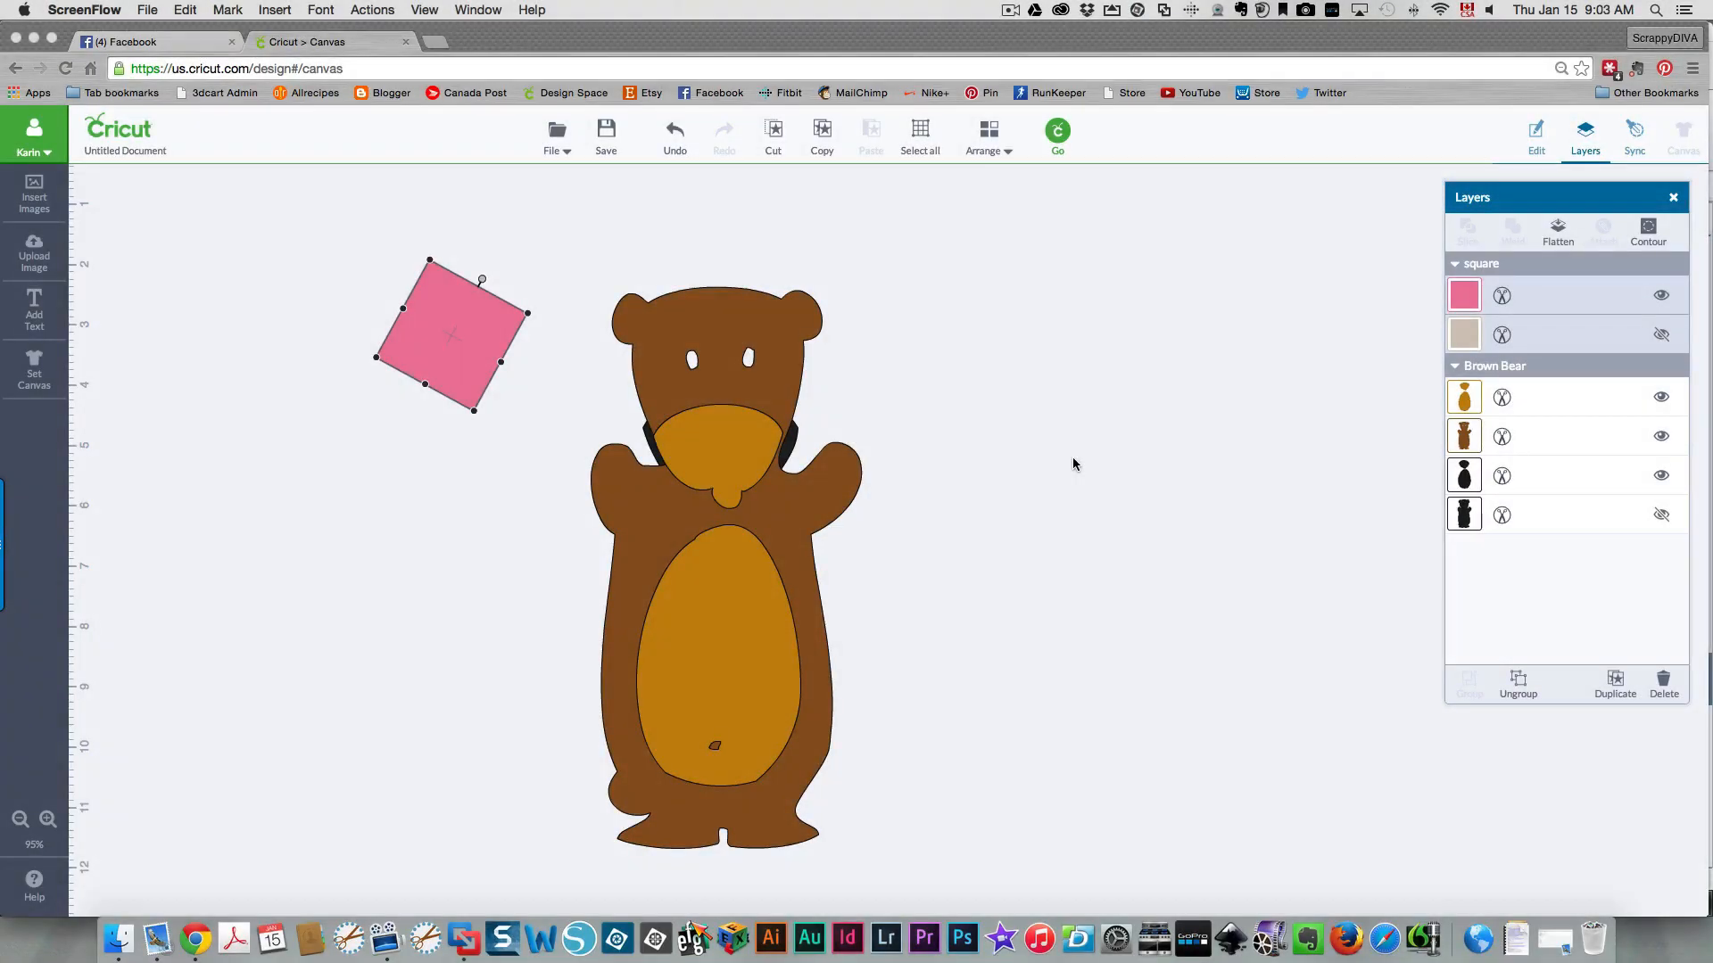
{"action": "mouse_move", "coordinate": [133, 498]}
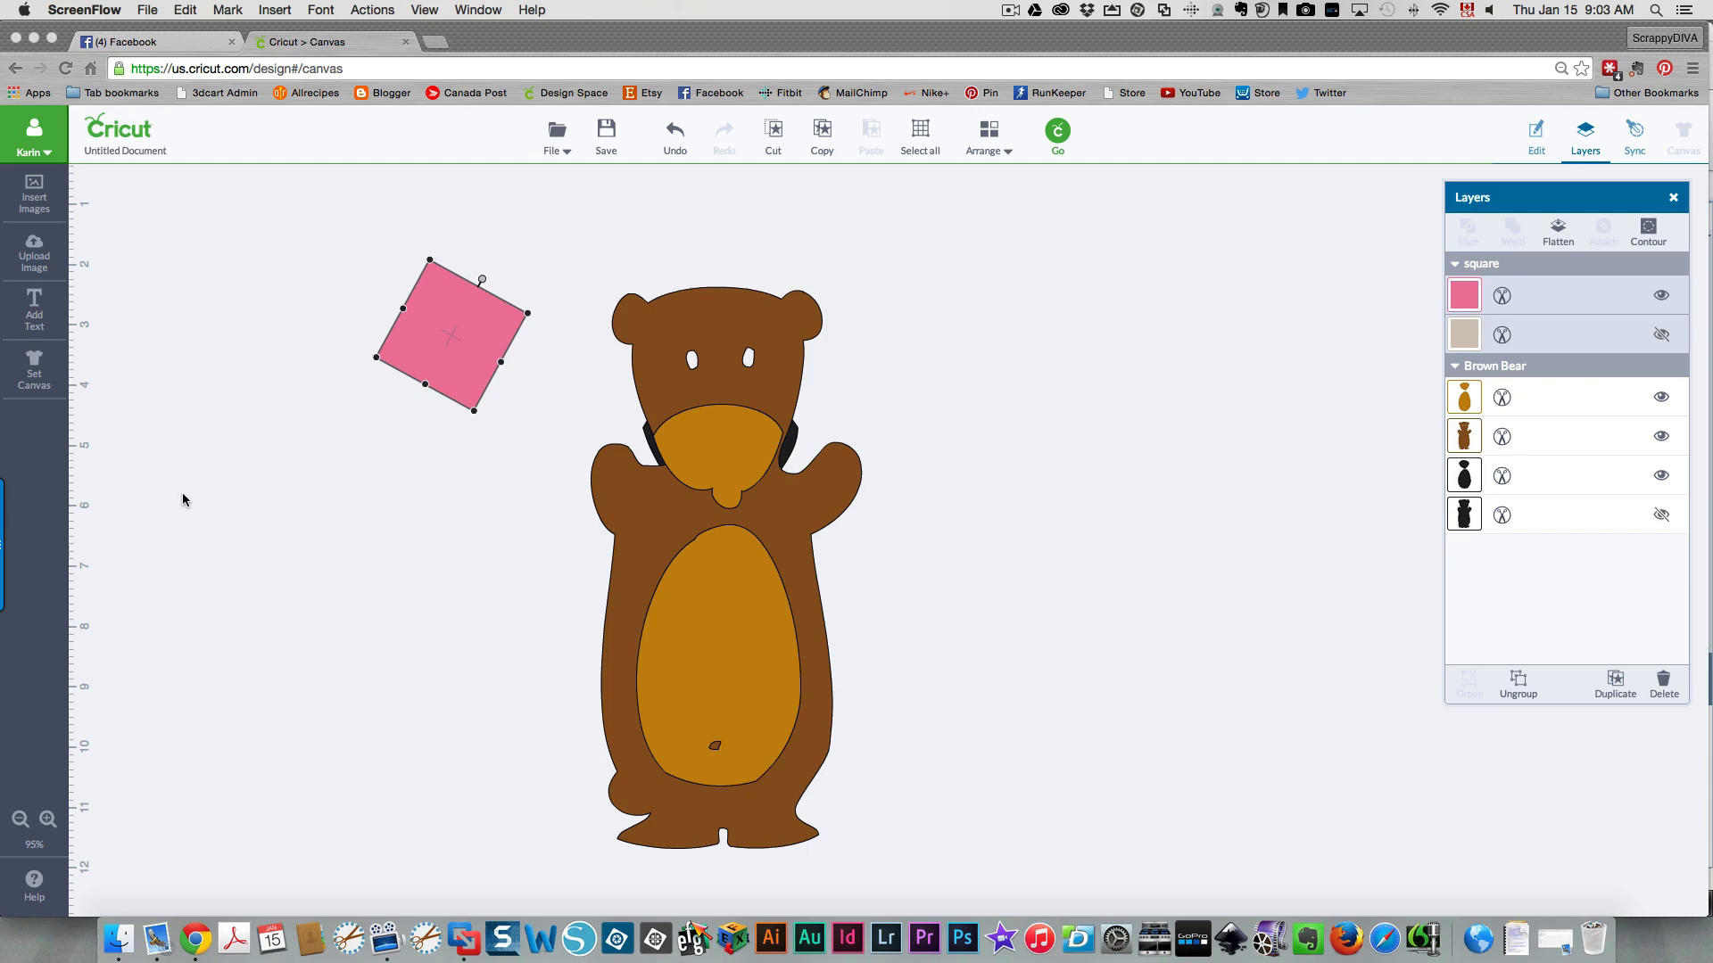
{"action": "mouse_move", "coordinate": [239, 496]}
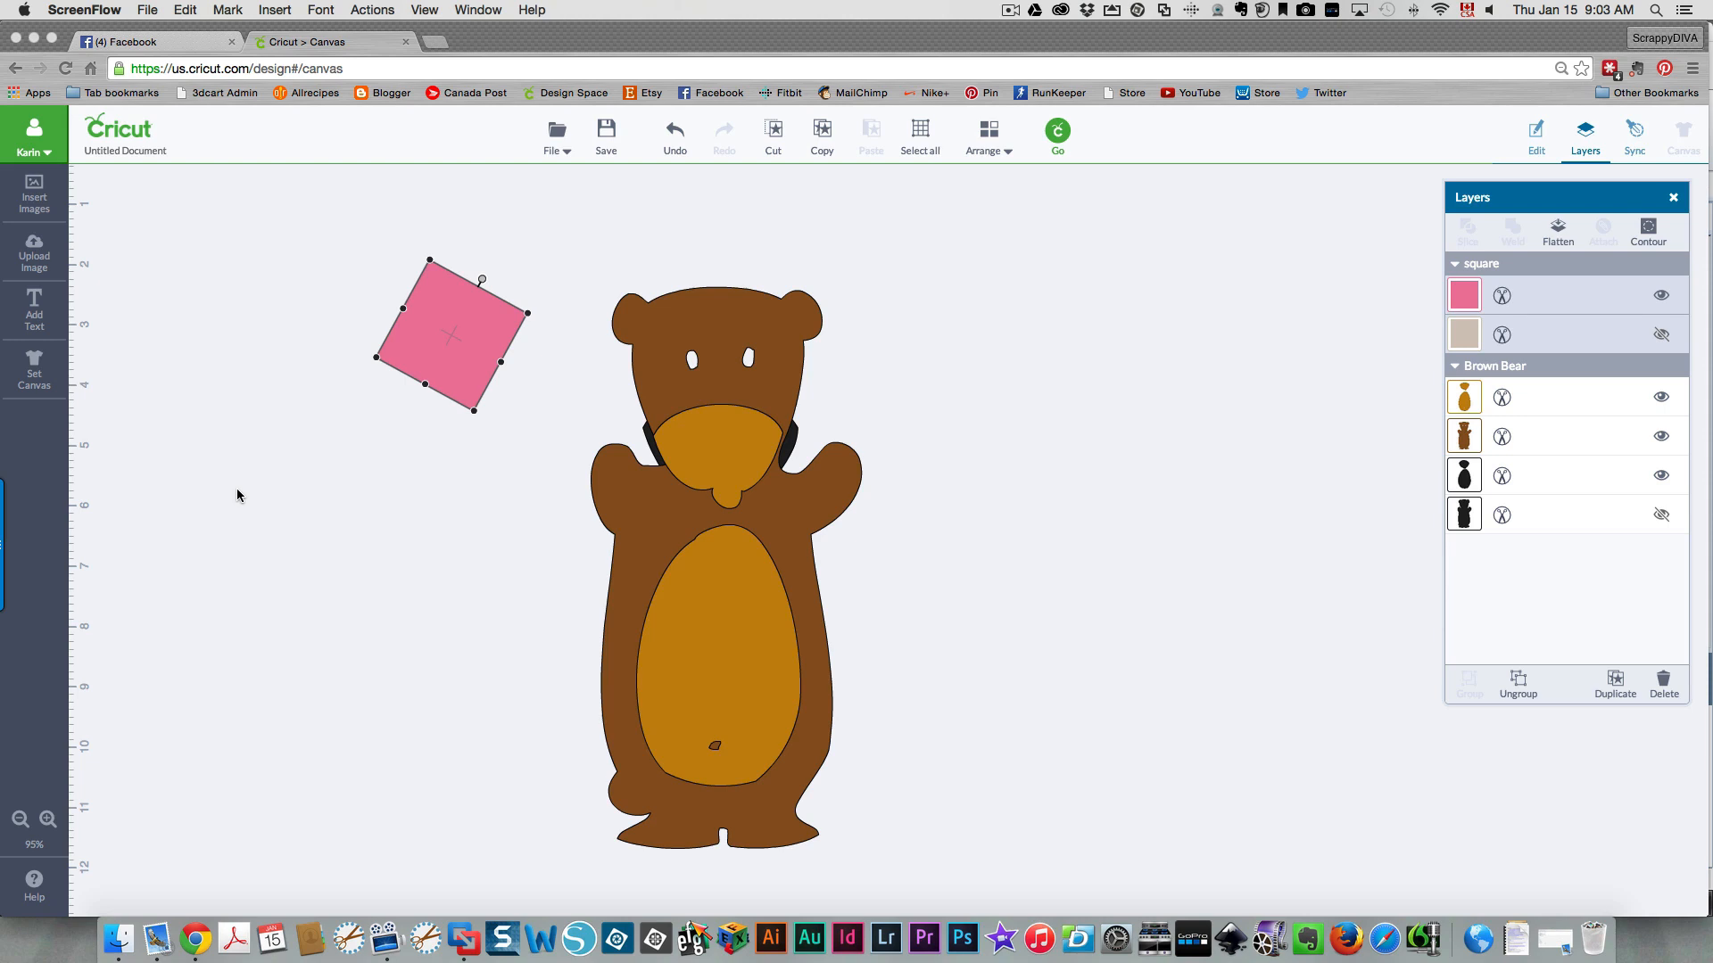
{"action": "mouse_move", "coordinate": [199, 435]}
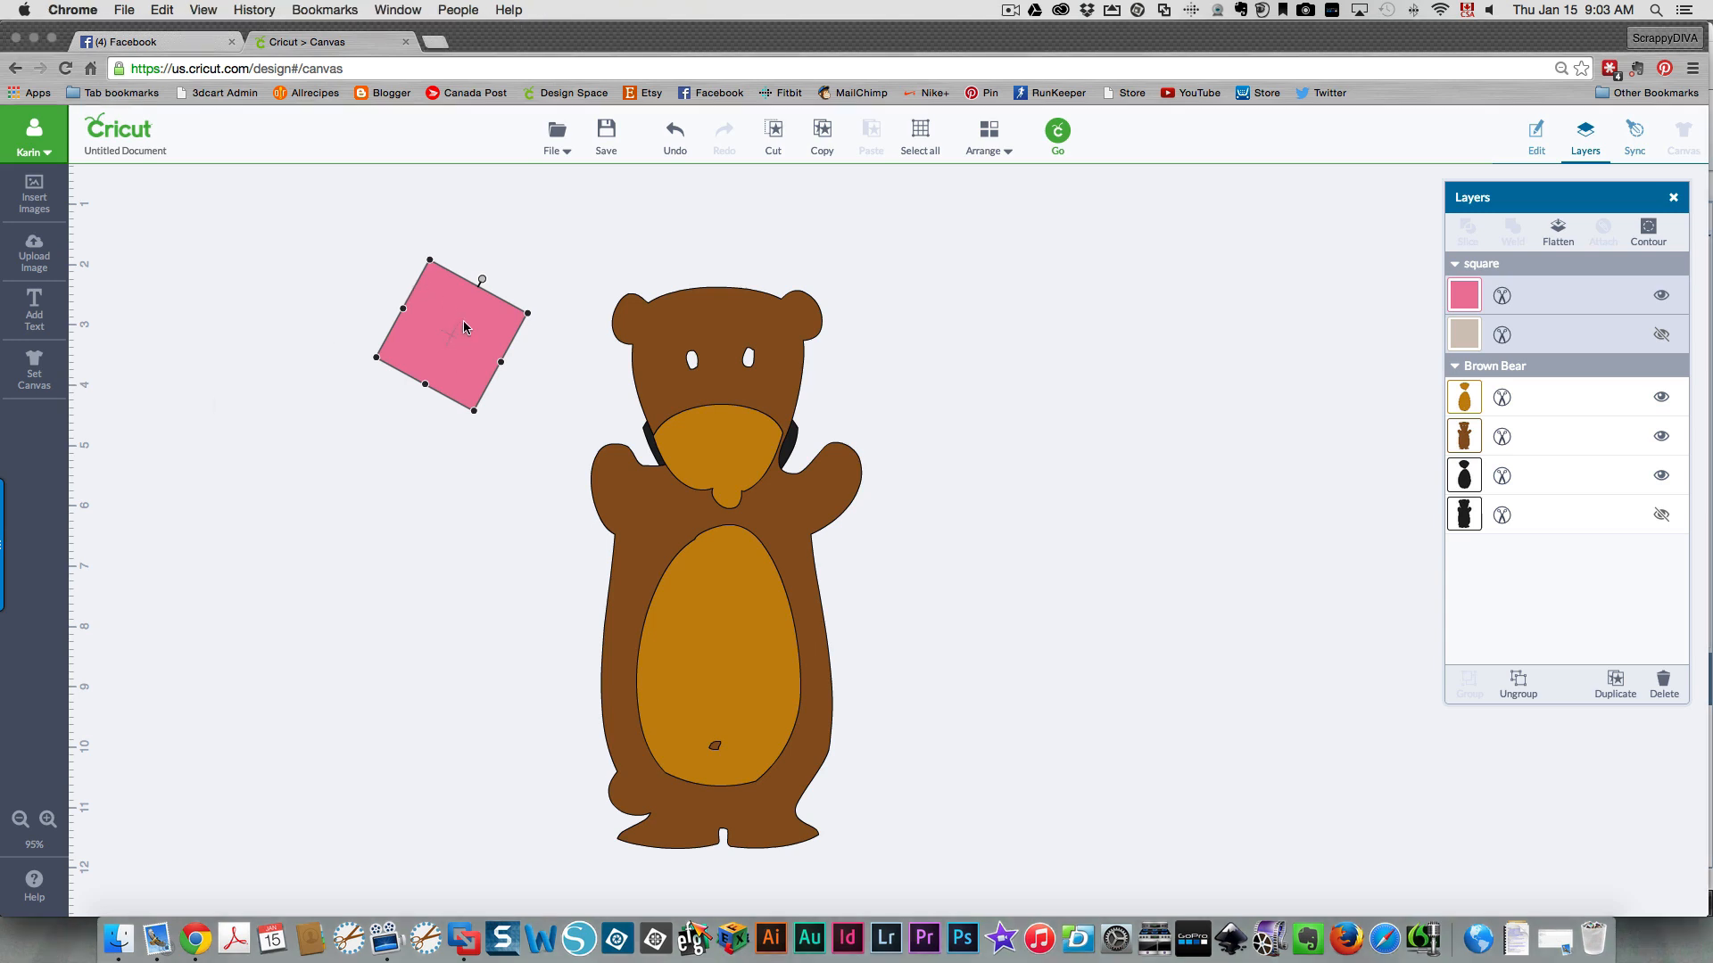
{"action": "mouse_move", "coordinate": [424, 447]}
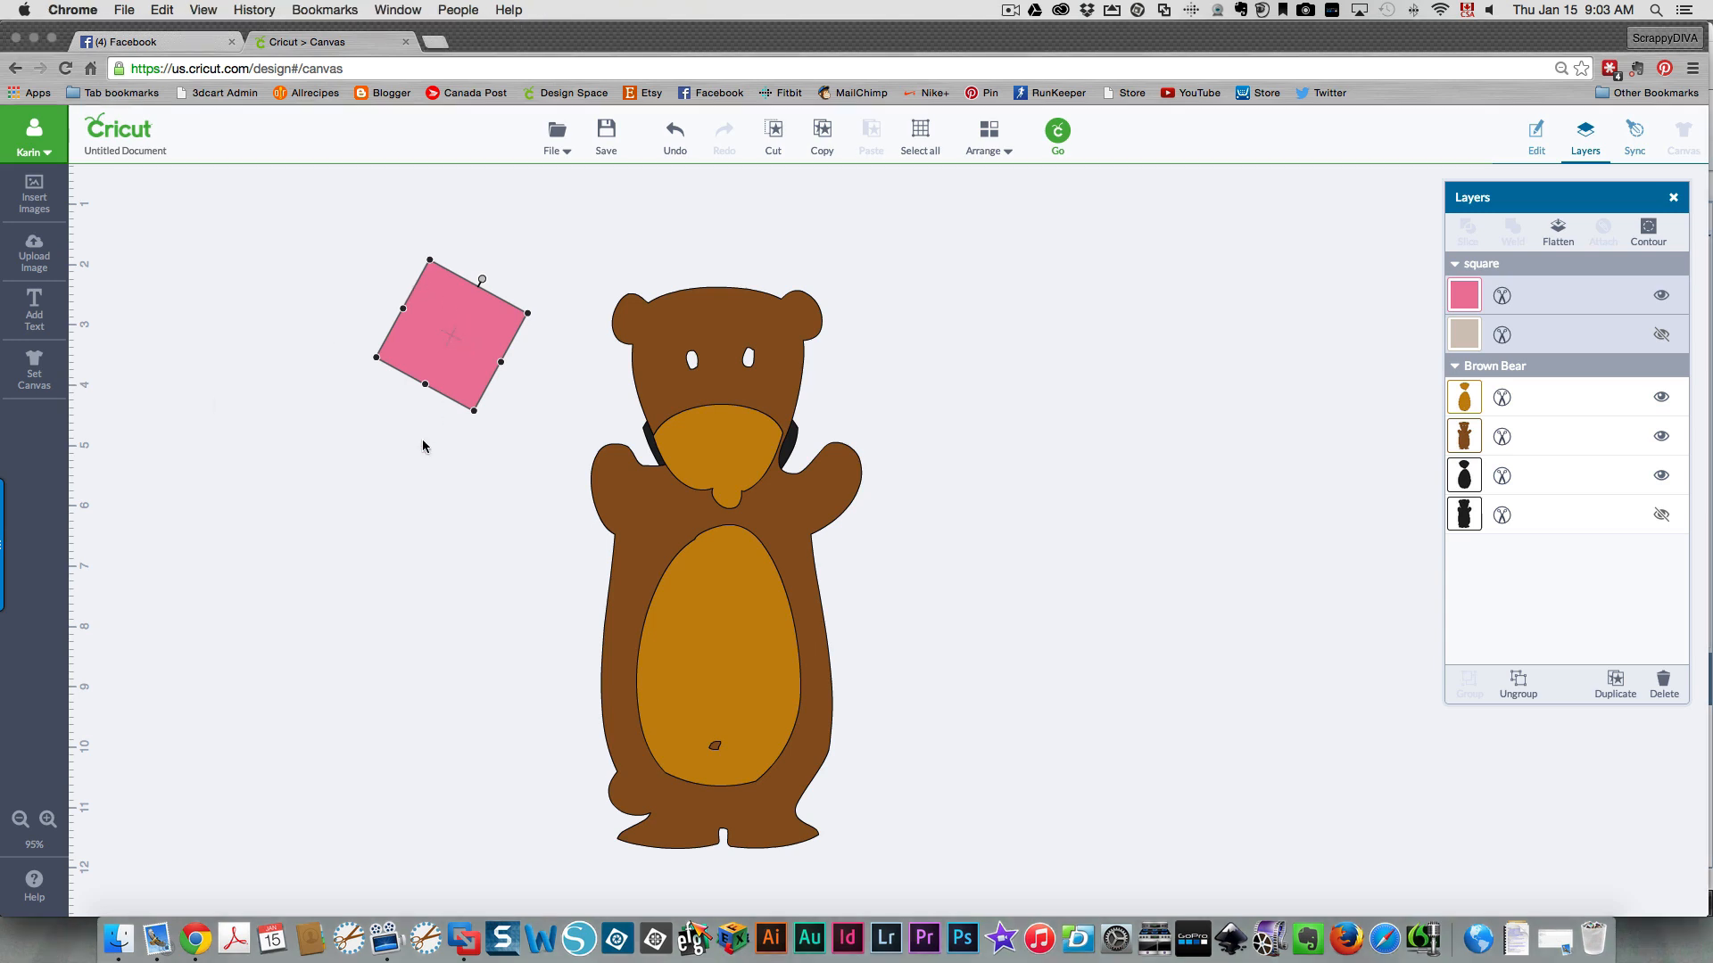
{"action": "mouse_move", "coordinate": [459, 343]}
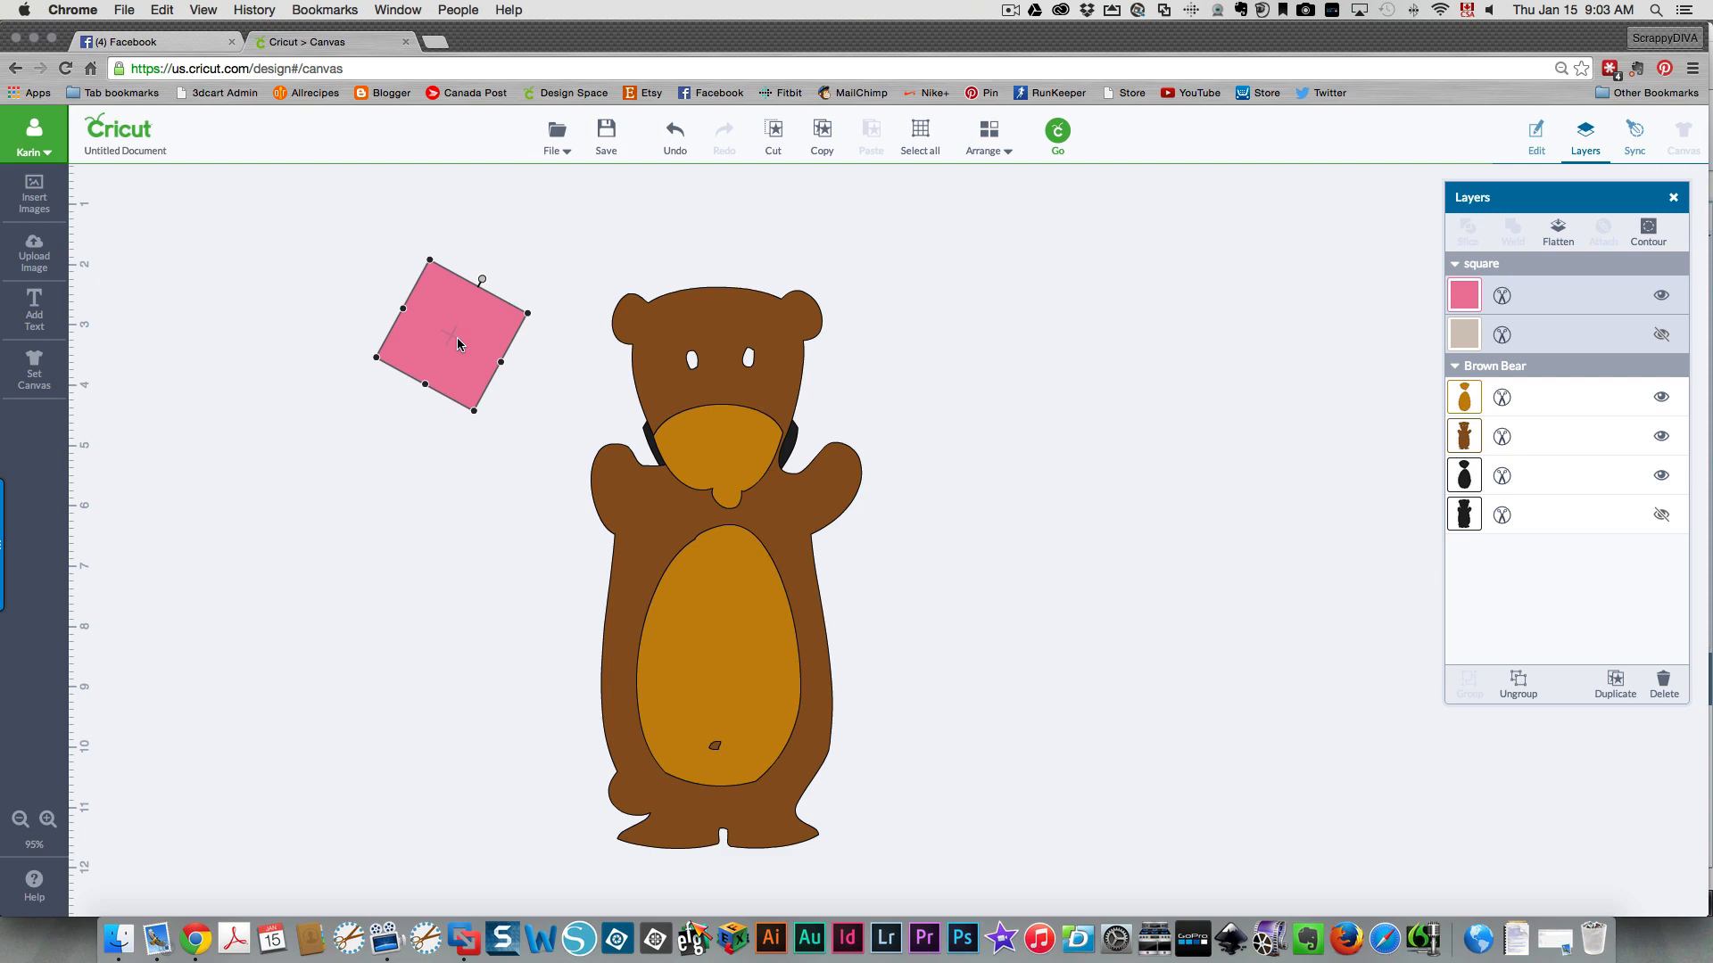
Nudge the pink square right, then ungroup the bear, leaving only its brown body layer.
{"action": "left_click_drag", "start_coordinate": [457, 344], "coordinate": [502, 317]}
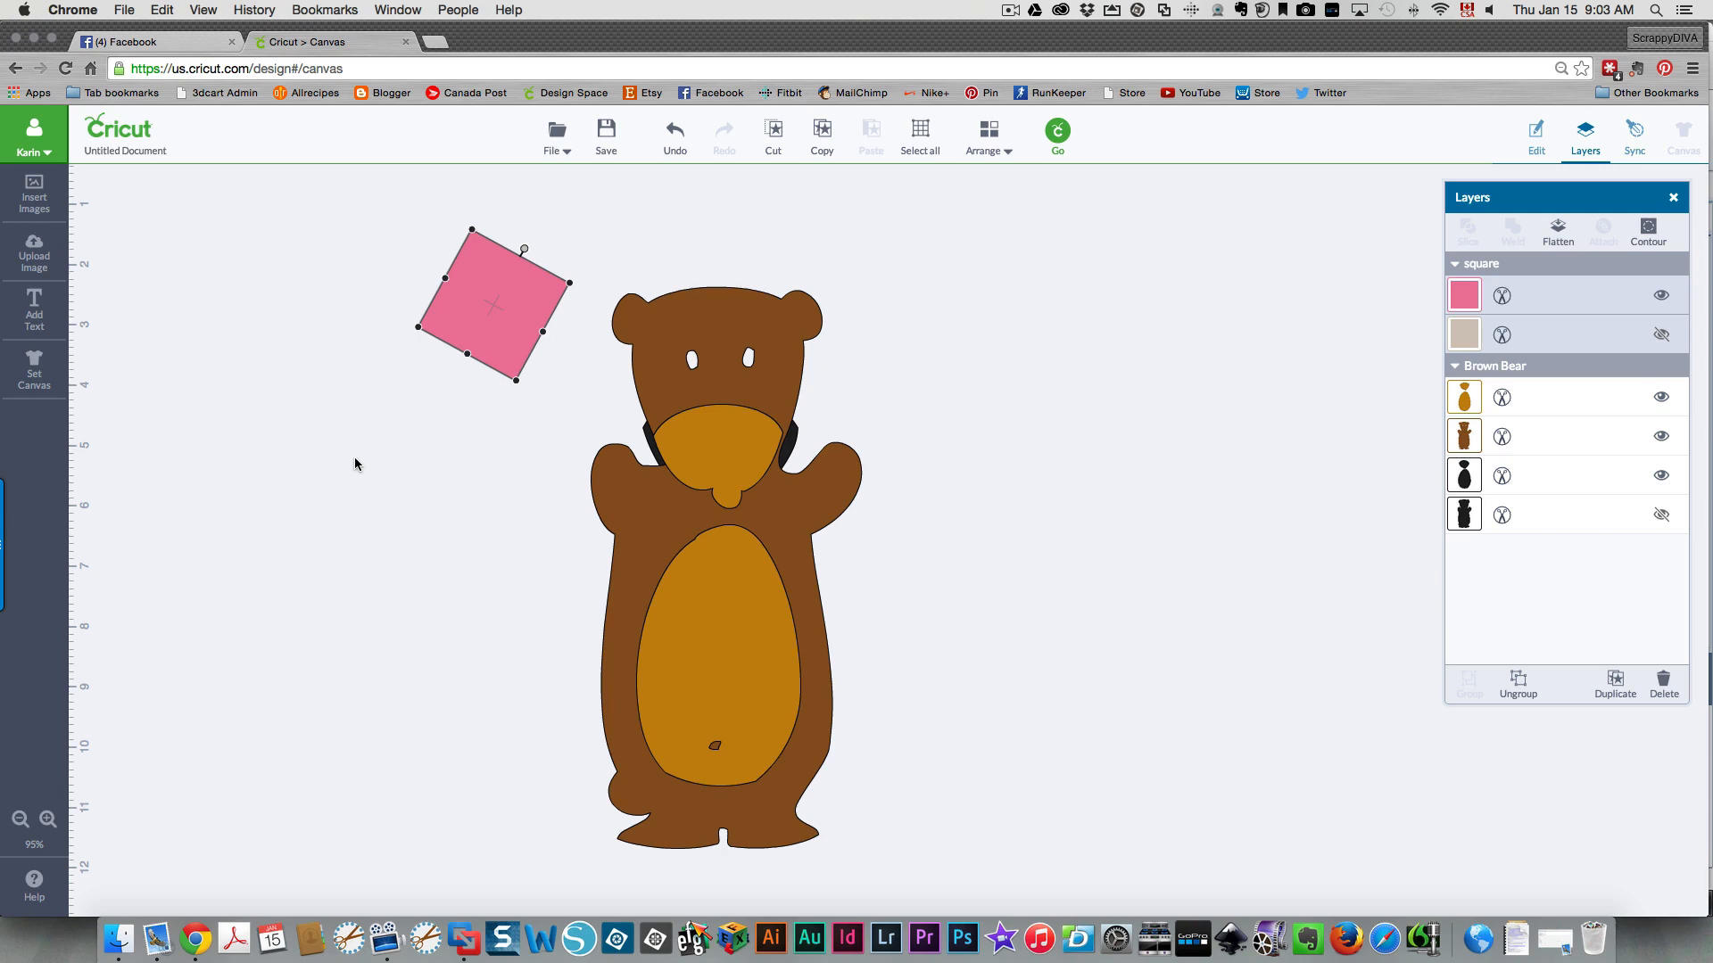
{"action": "mouse_move", "coordinate": [394, 402]}
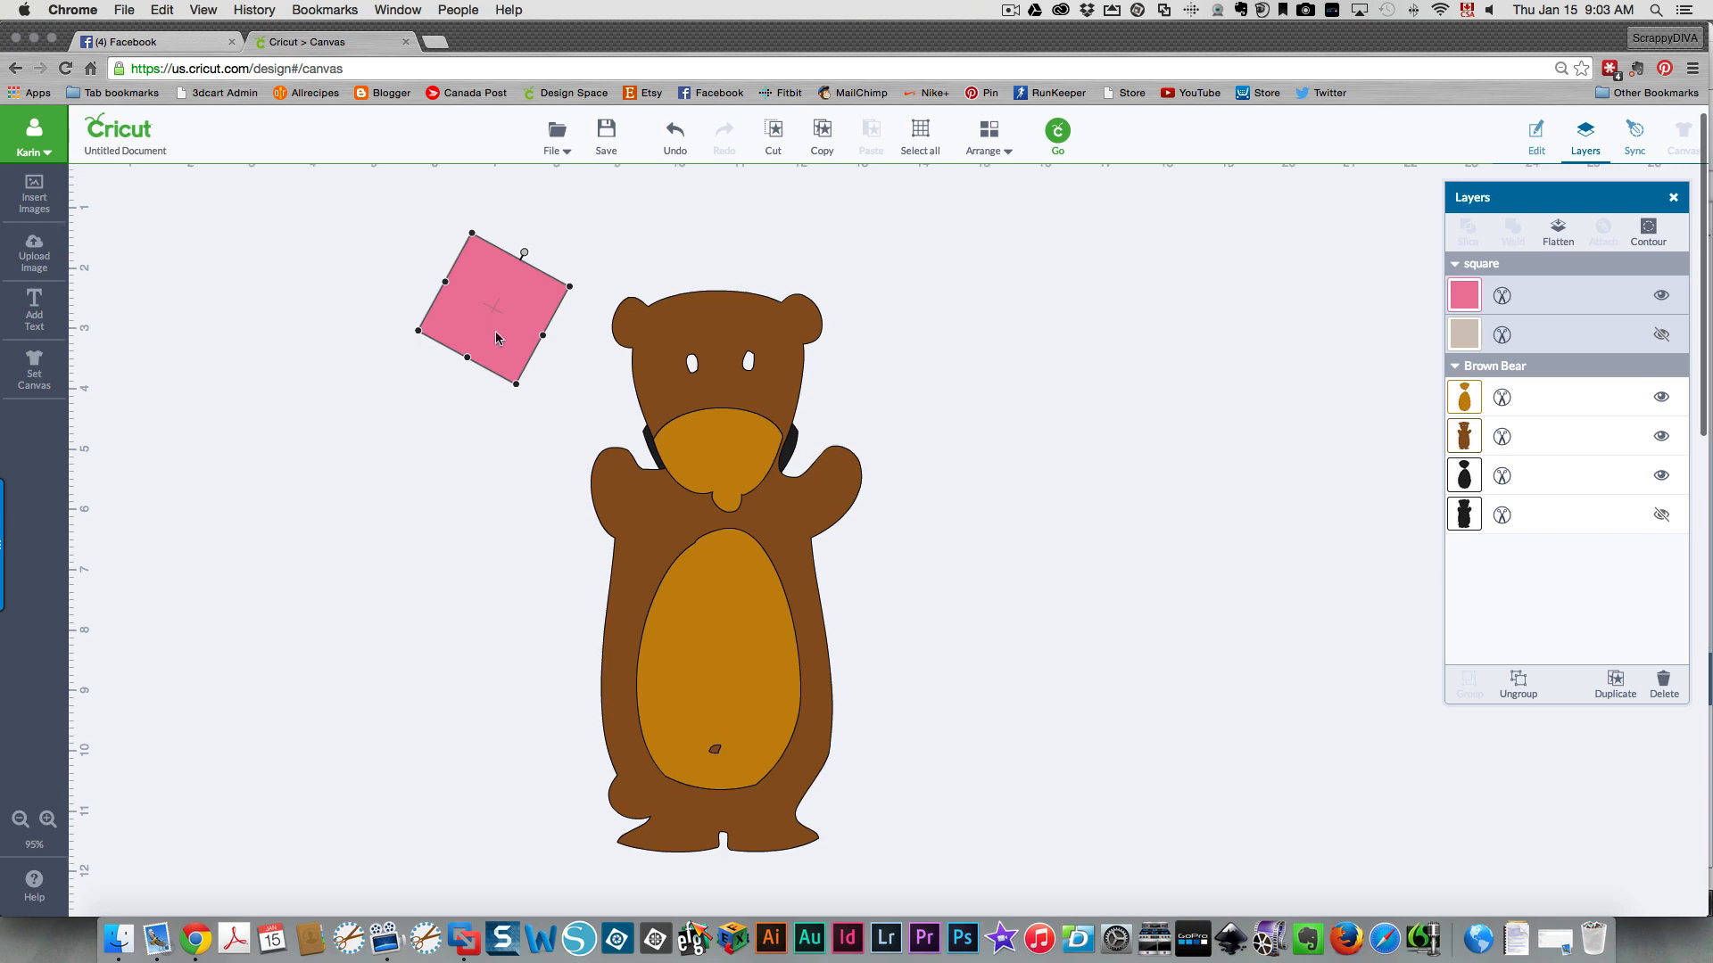
{"action": "mouse_move", "coordinate": [624, 362]}
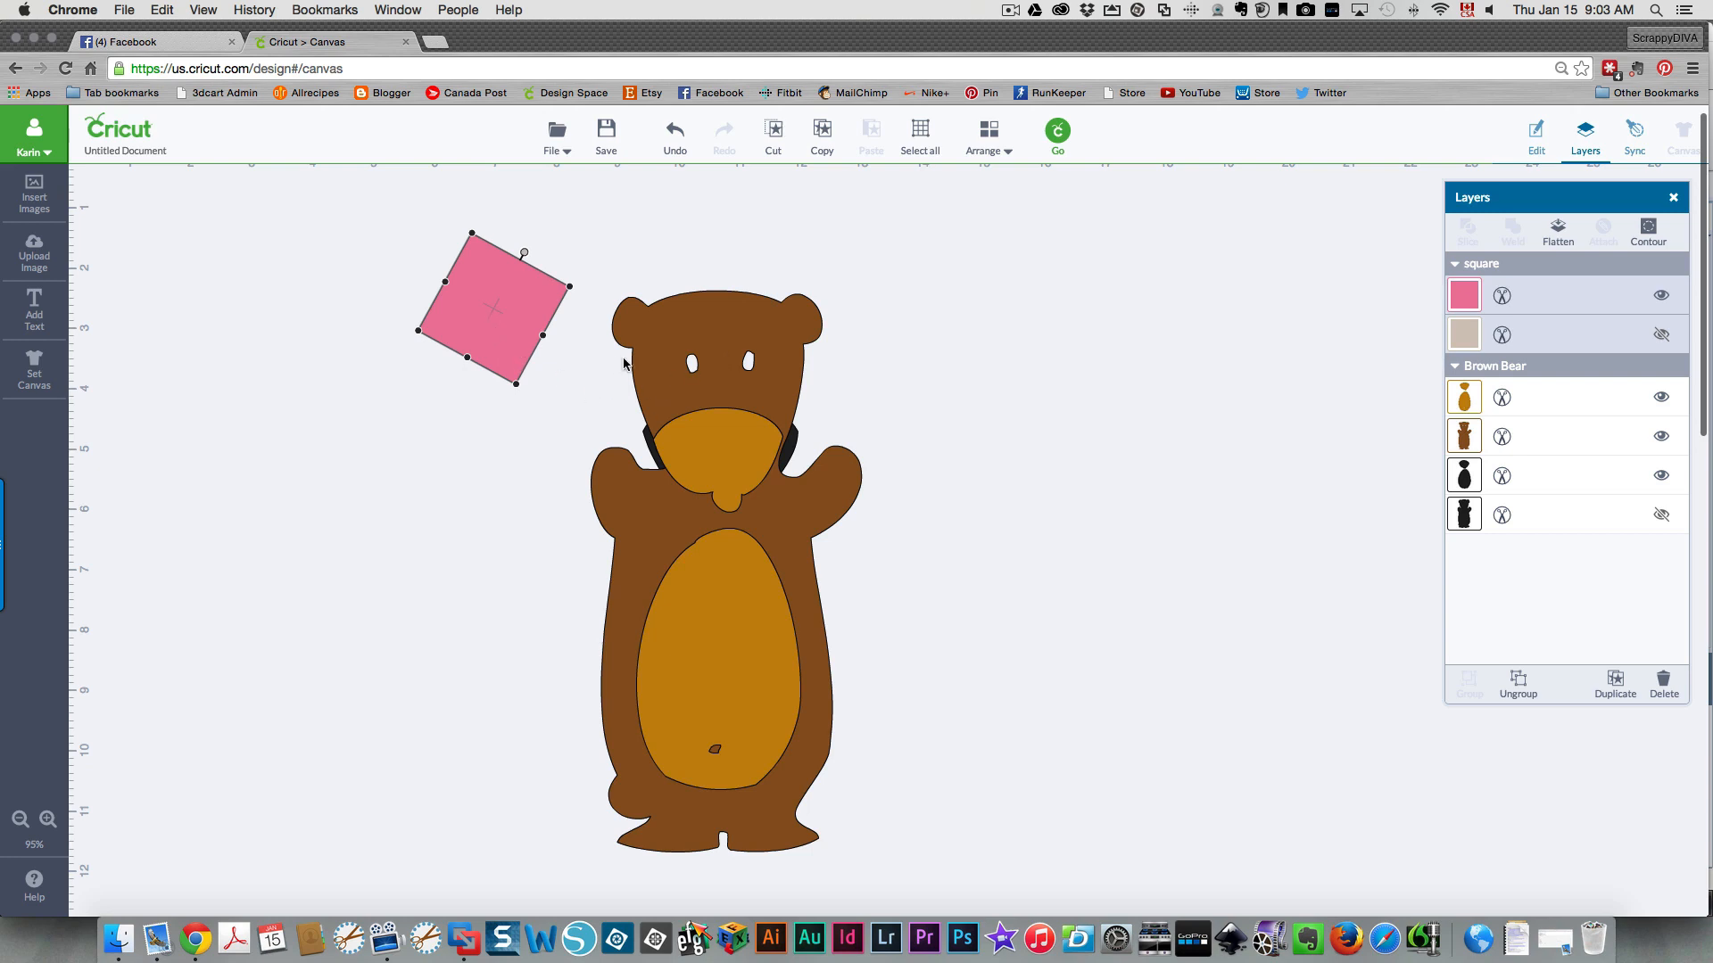
{"action": "mouse_move", "coordinate": [638, 352]}
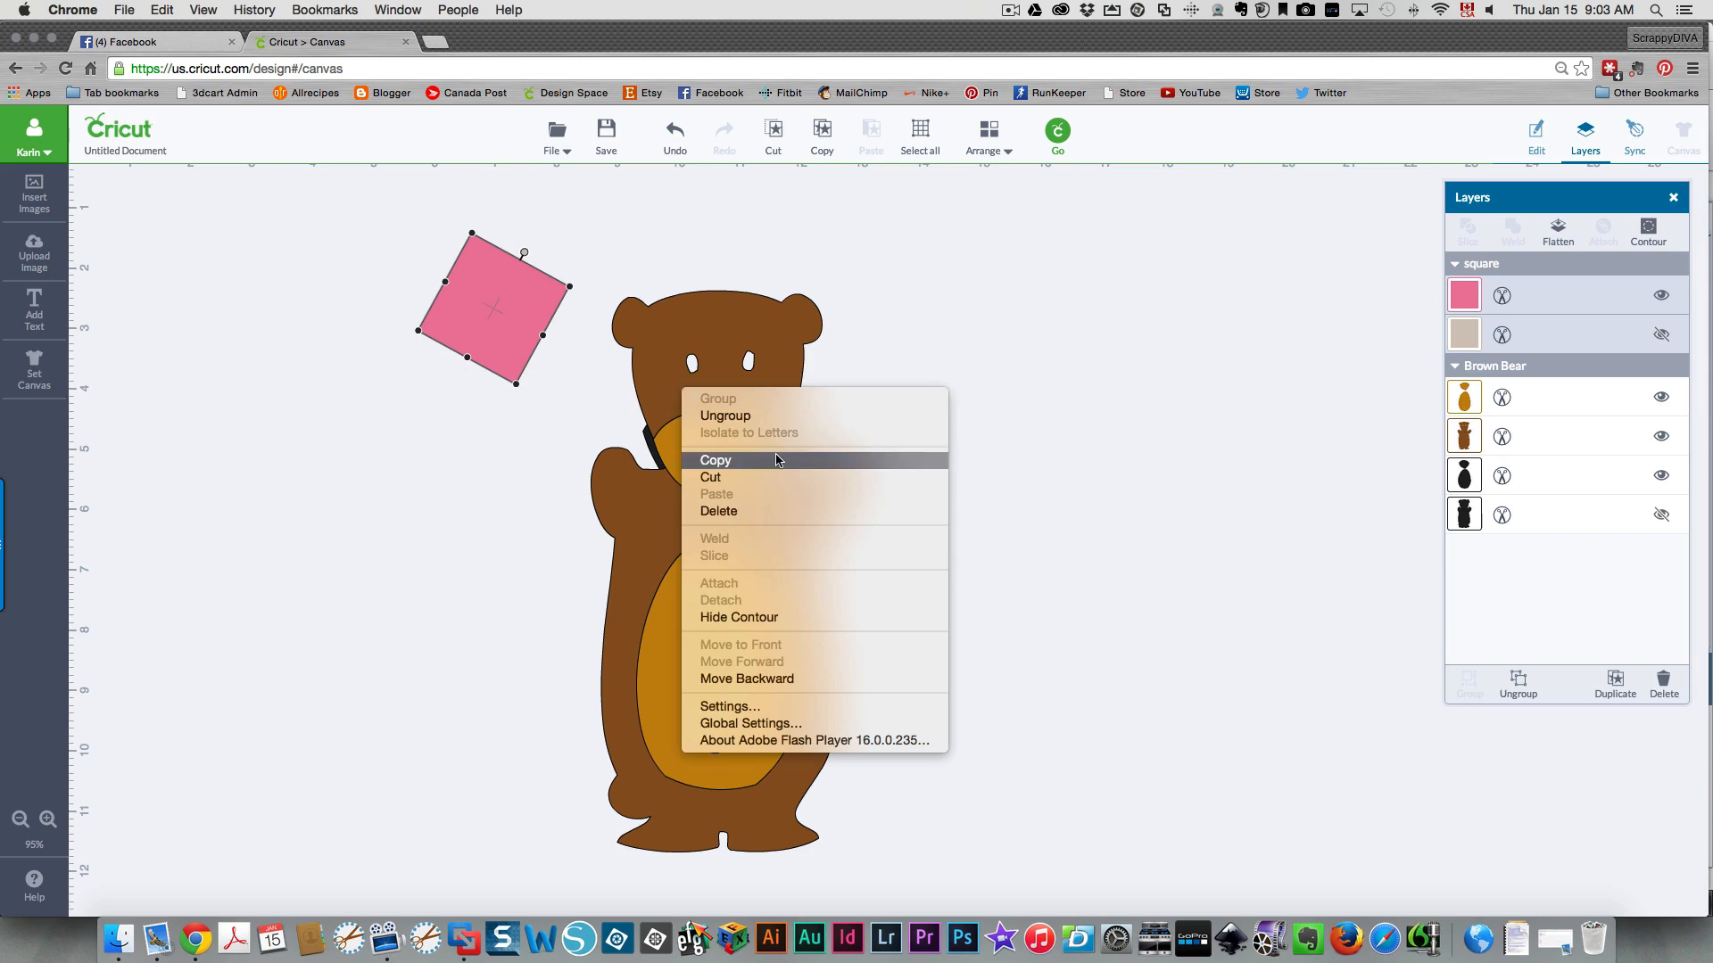
{"action": "mouse_move", "coordinate": [814, 422]}
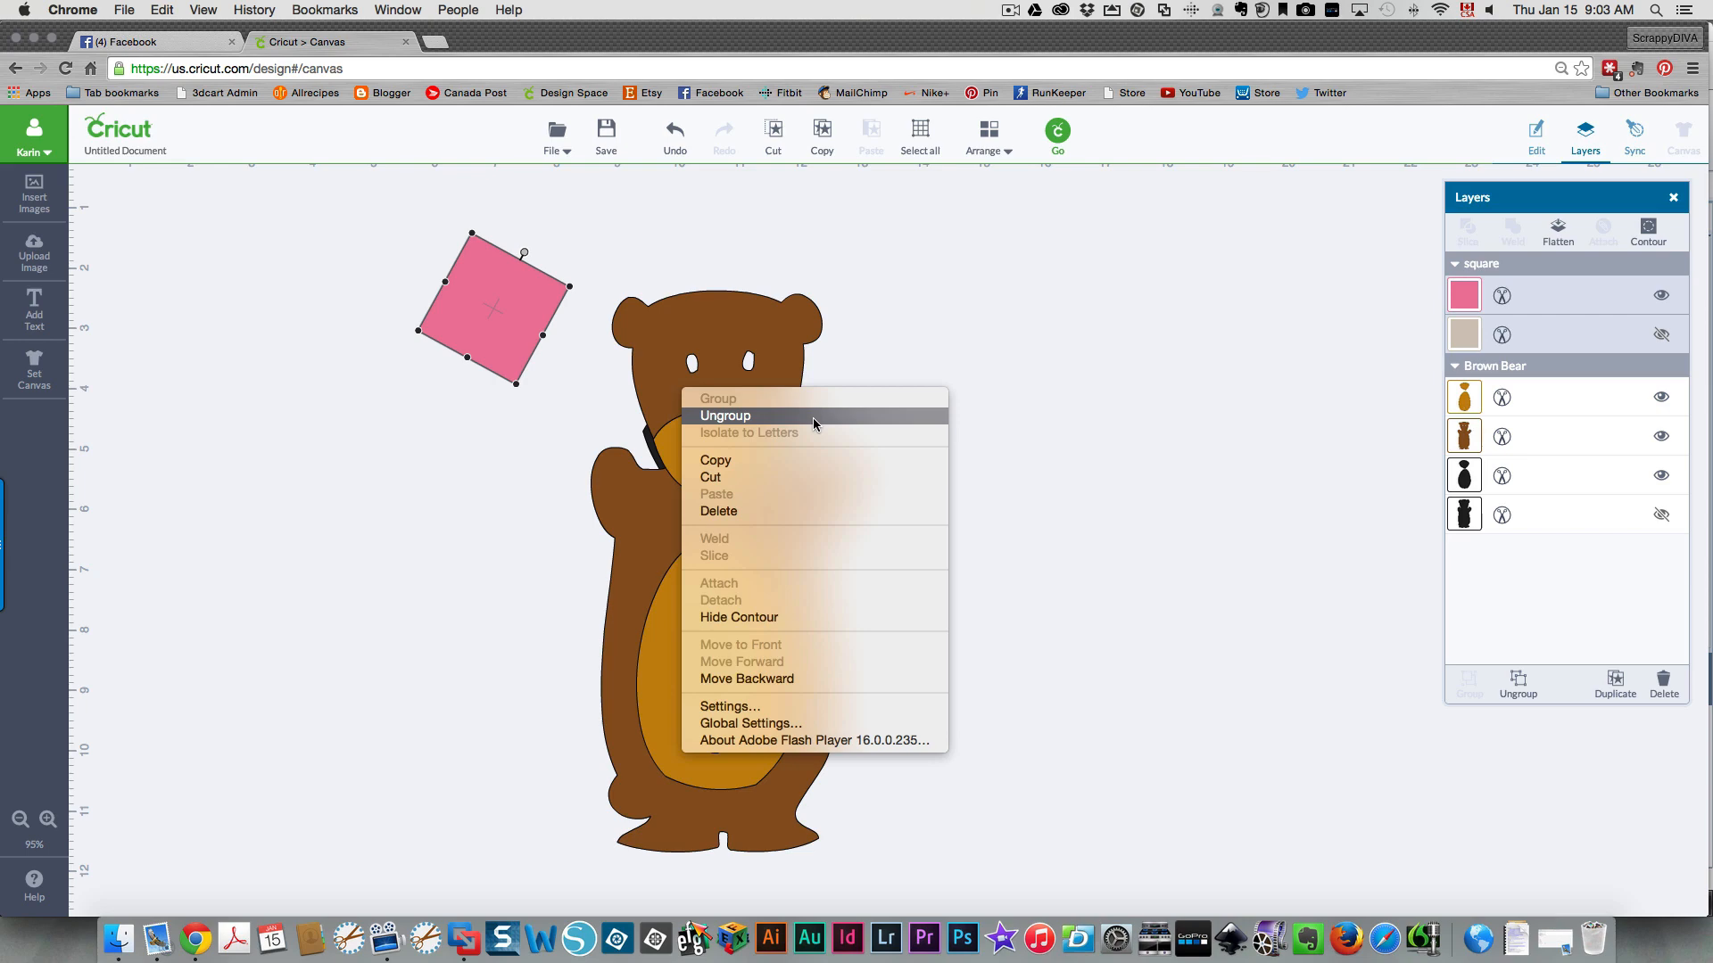
{"action": "left_click", "coordinate": [725, 415]}
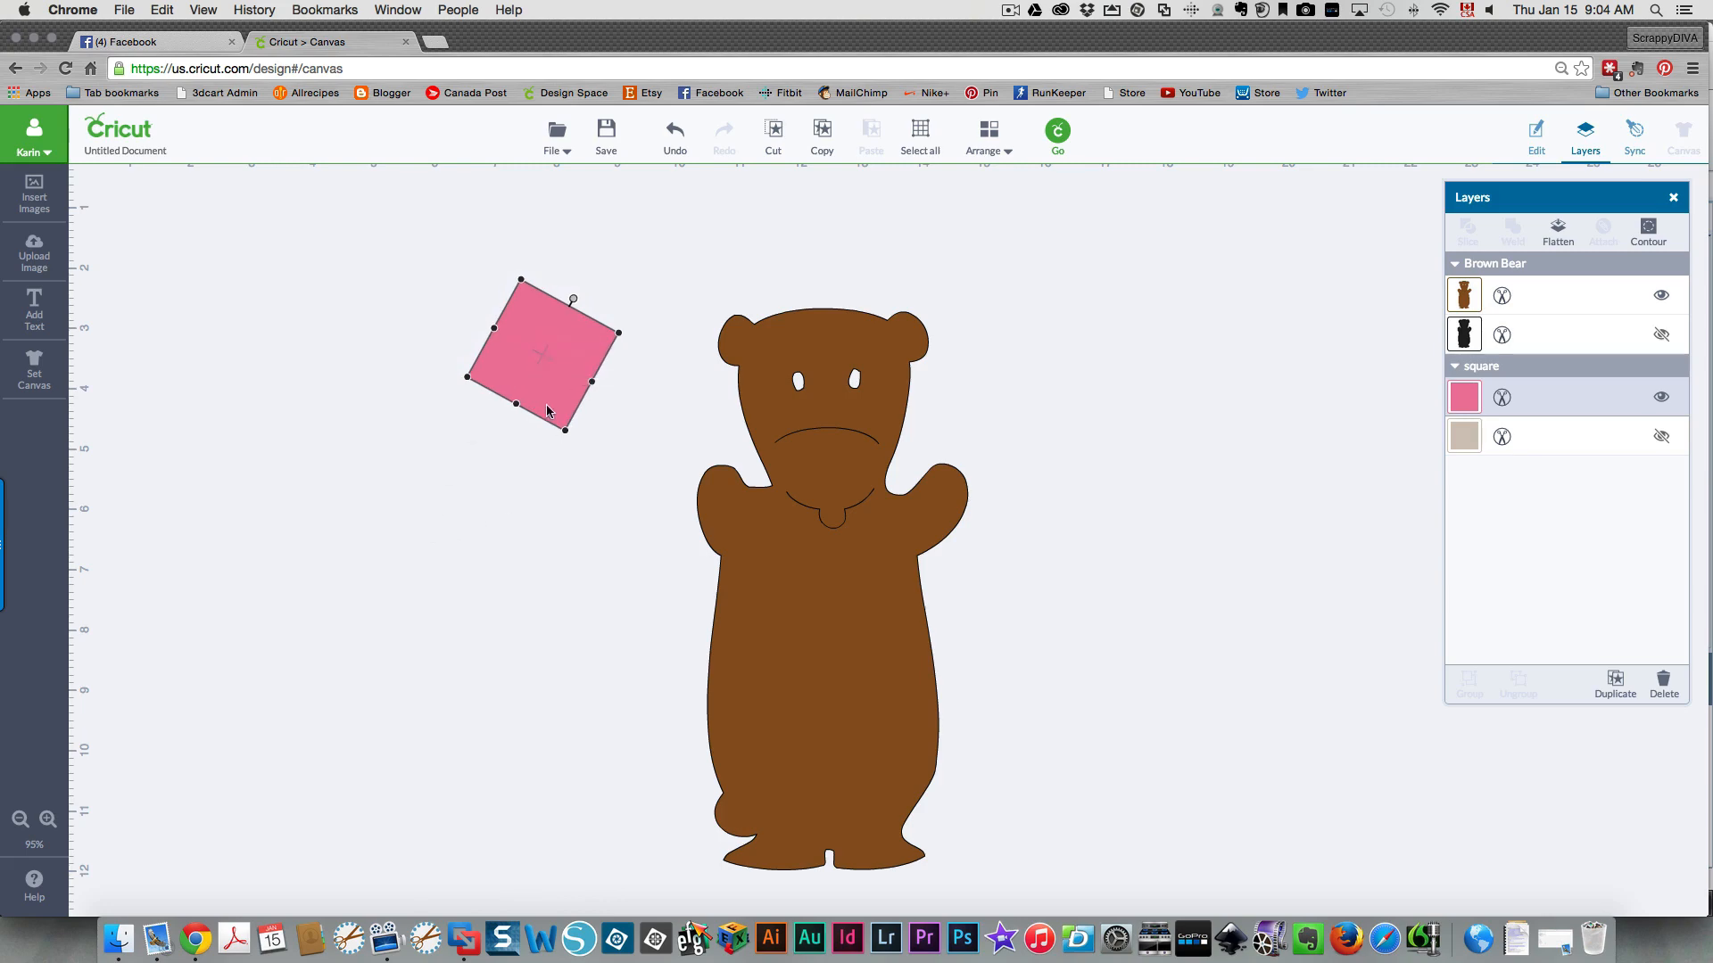
{"action": "mouse_move", "coordinate": [617, 403]}
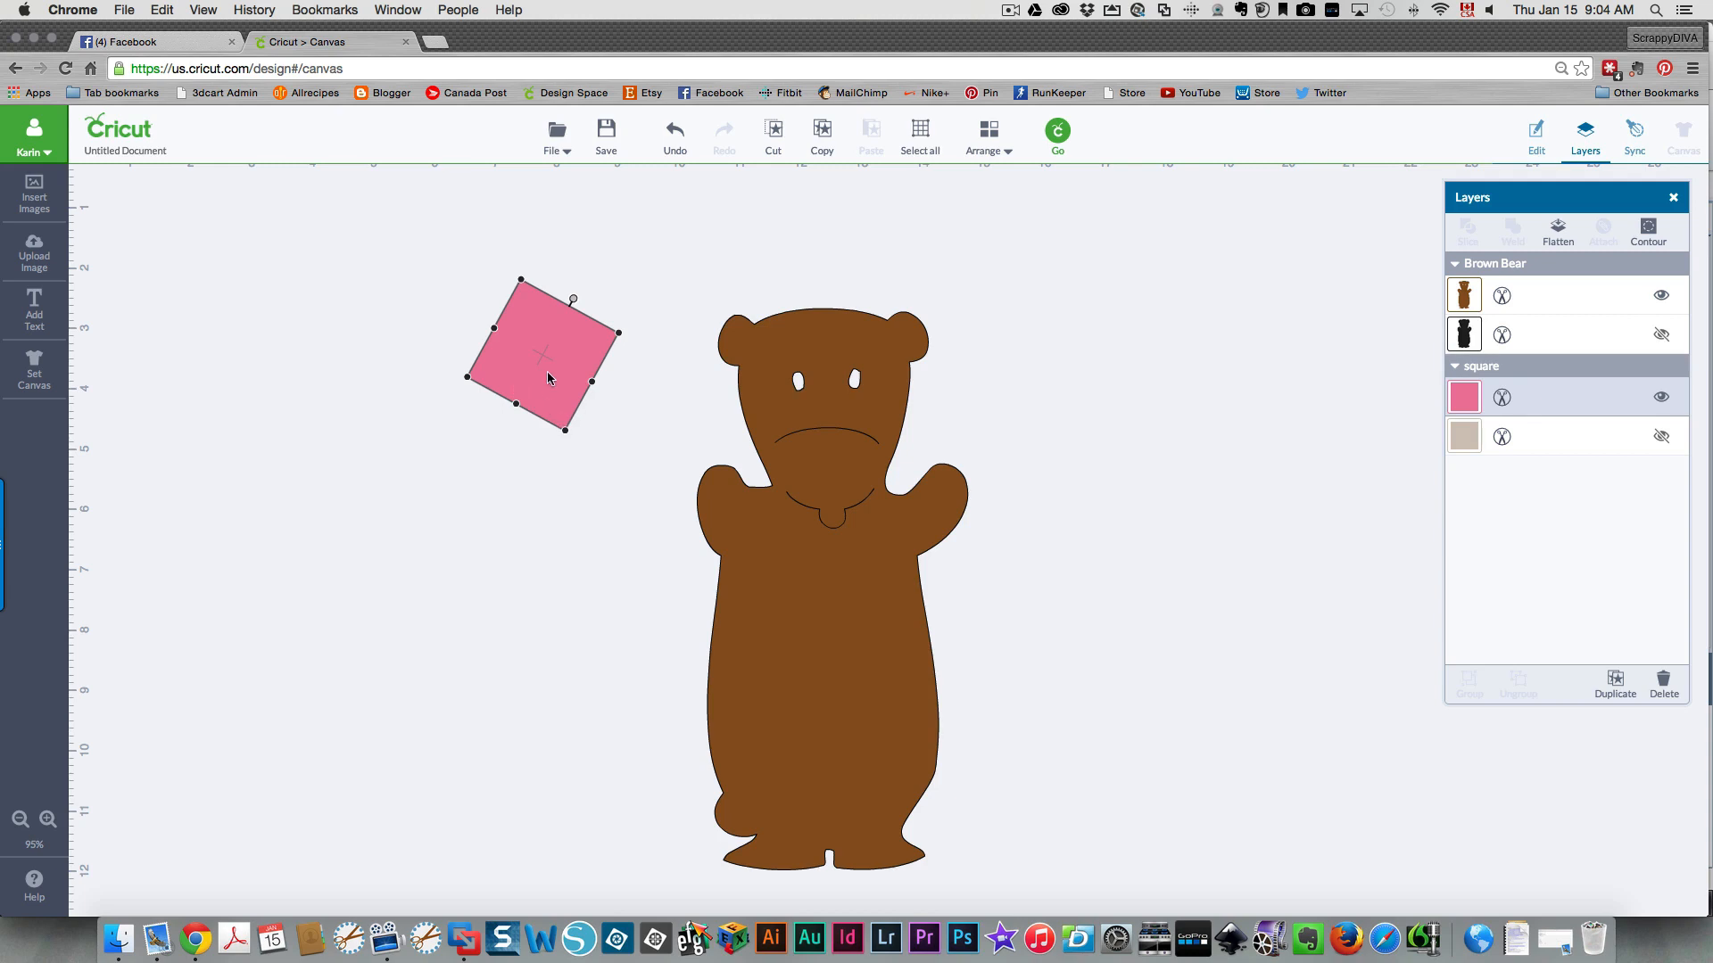
{"action": "mouse_move", "coordinate": [562, 371]}
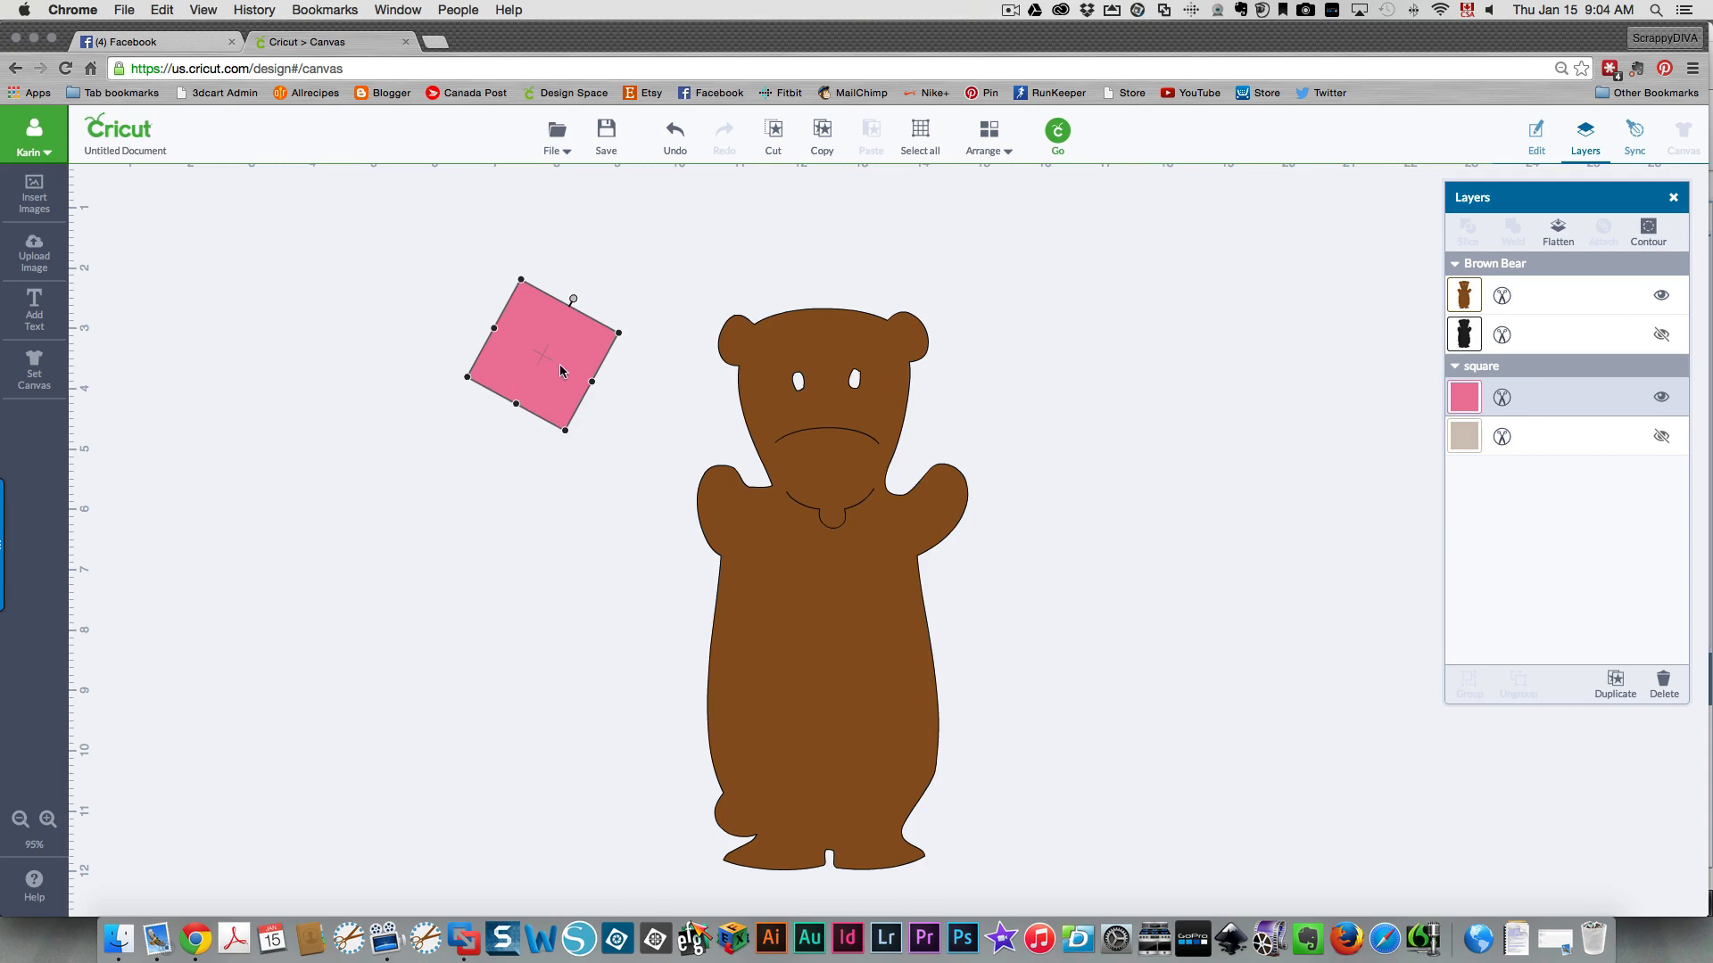
Drag the pink square onto the bear's head so it covers the left ear.
{"action": "left_click_drag", "start_coordinate": [561, 369], "coordinate": [707, 311]}
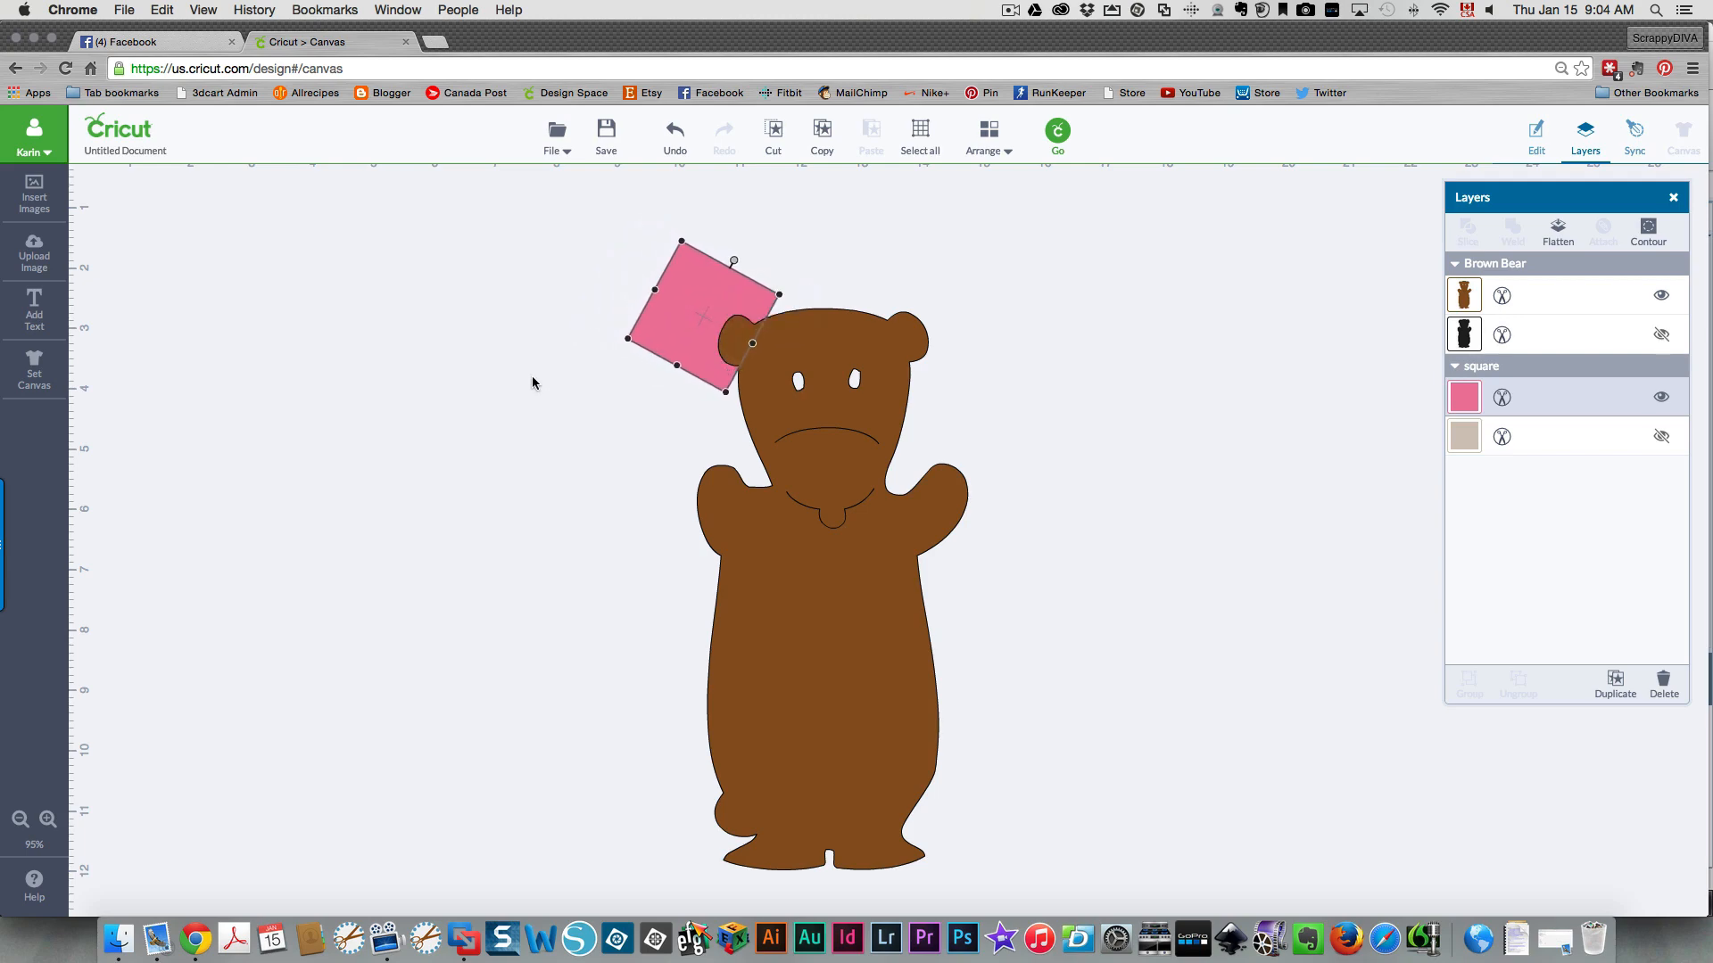
{"action": "left_click_drag", "start_coordinate": [732, 262], "coordinate": [733, 259]}
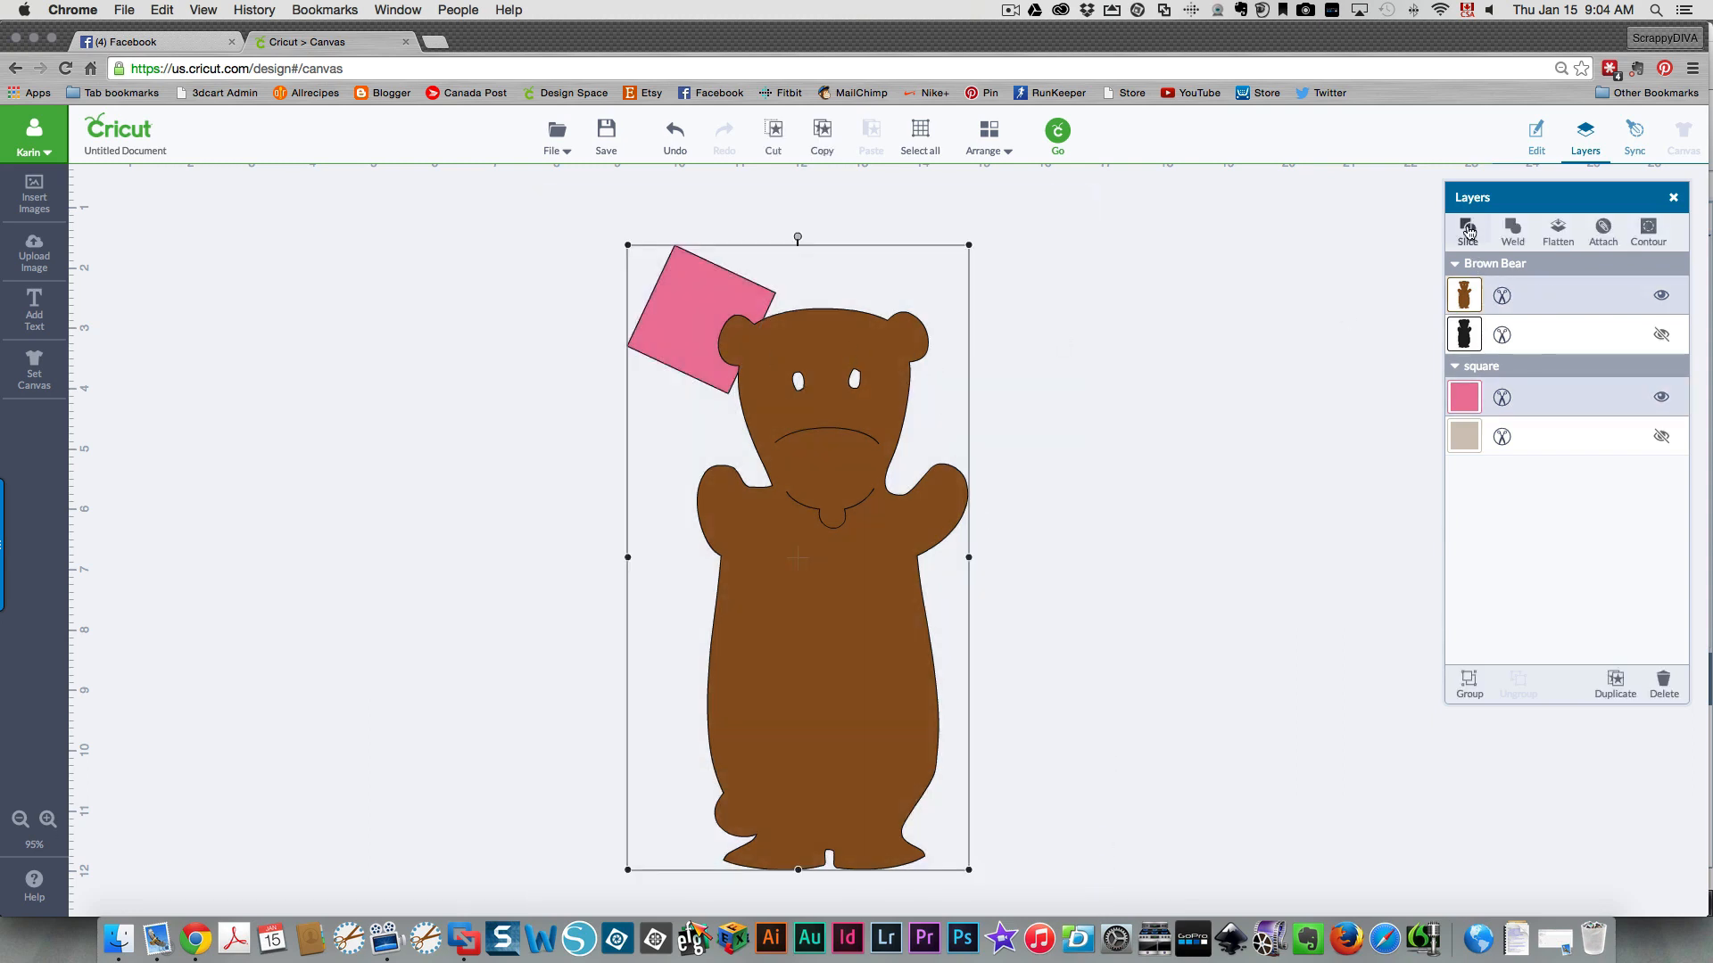
Slice the left ear off with the square, then move and rotate the notched scrap.
{"action": "left_click", "coordinate": [1512, 232]}
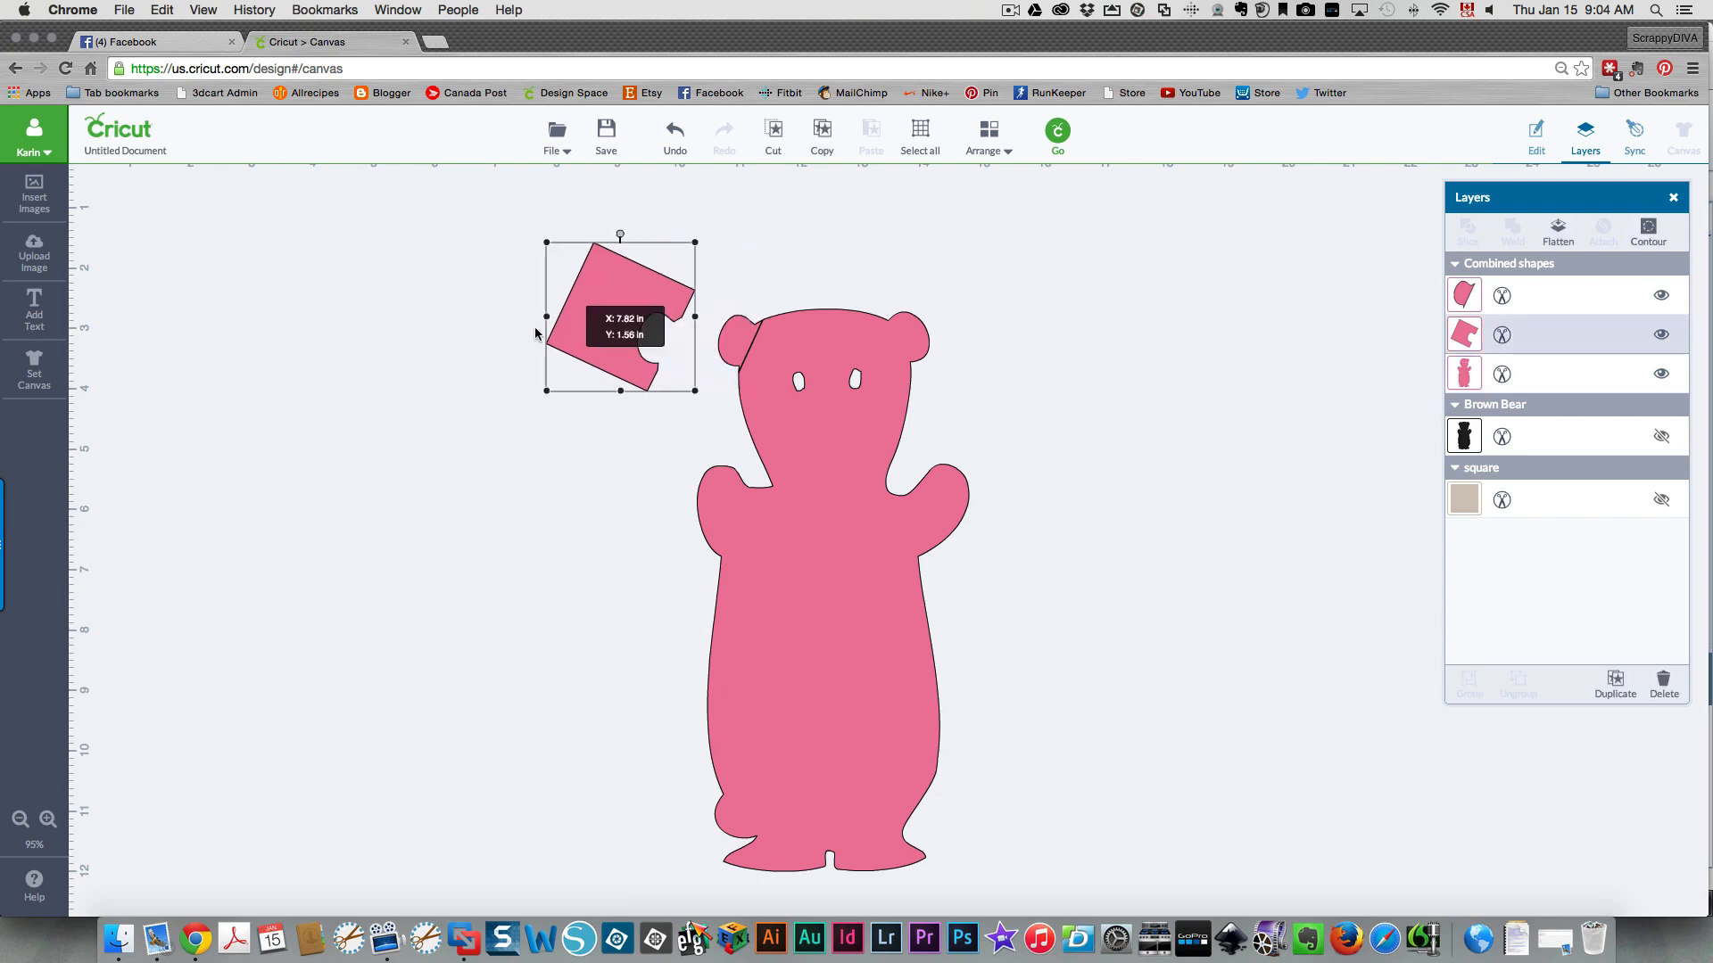
{"action": "left_click_drag", "start_coordinate": [619, 316], "coordinate": [651, 322]}
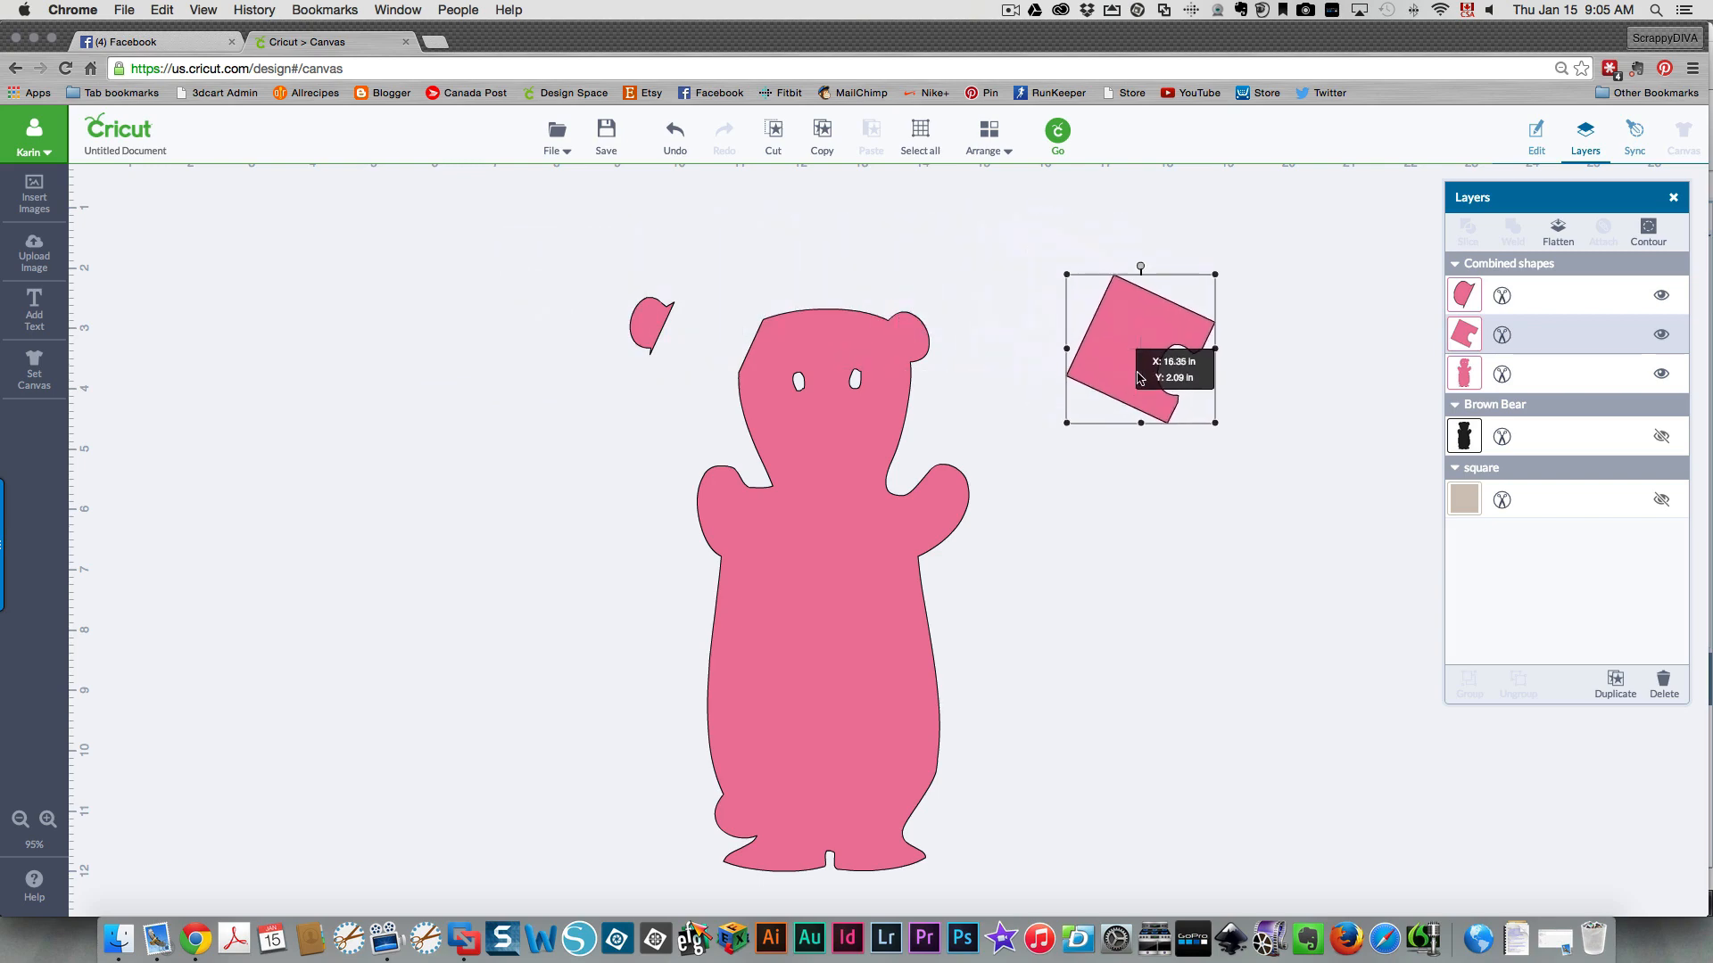
{"action": "left_click_drag", "start_coordinate": [1139, 268], "coordinate": [1167, 269]}
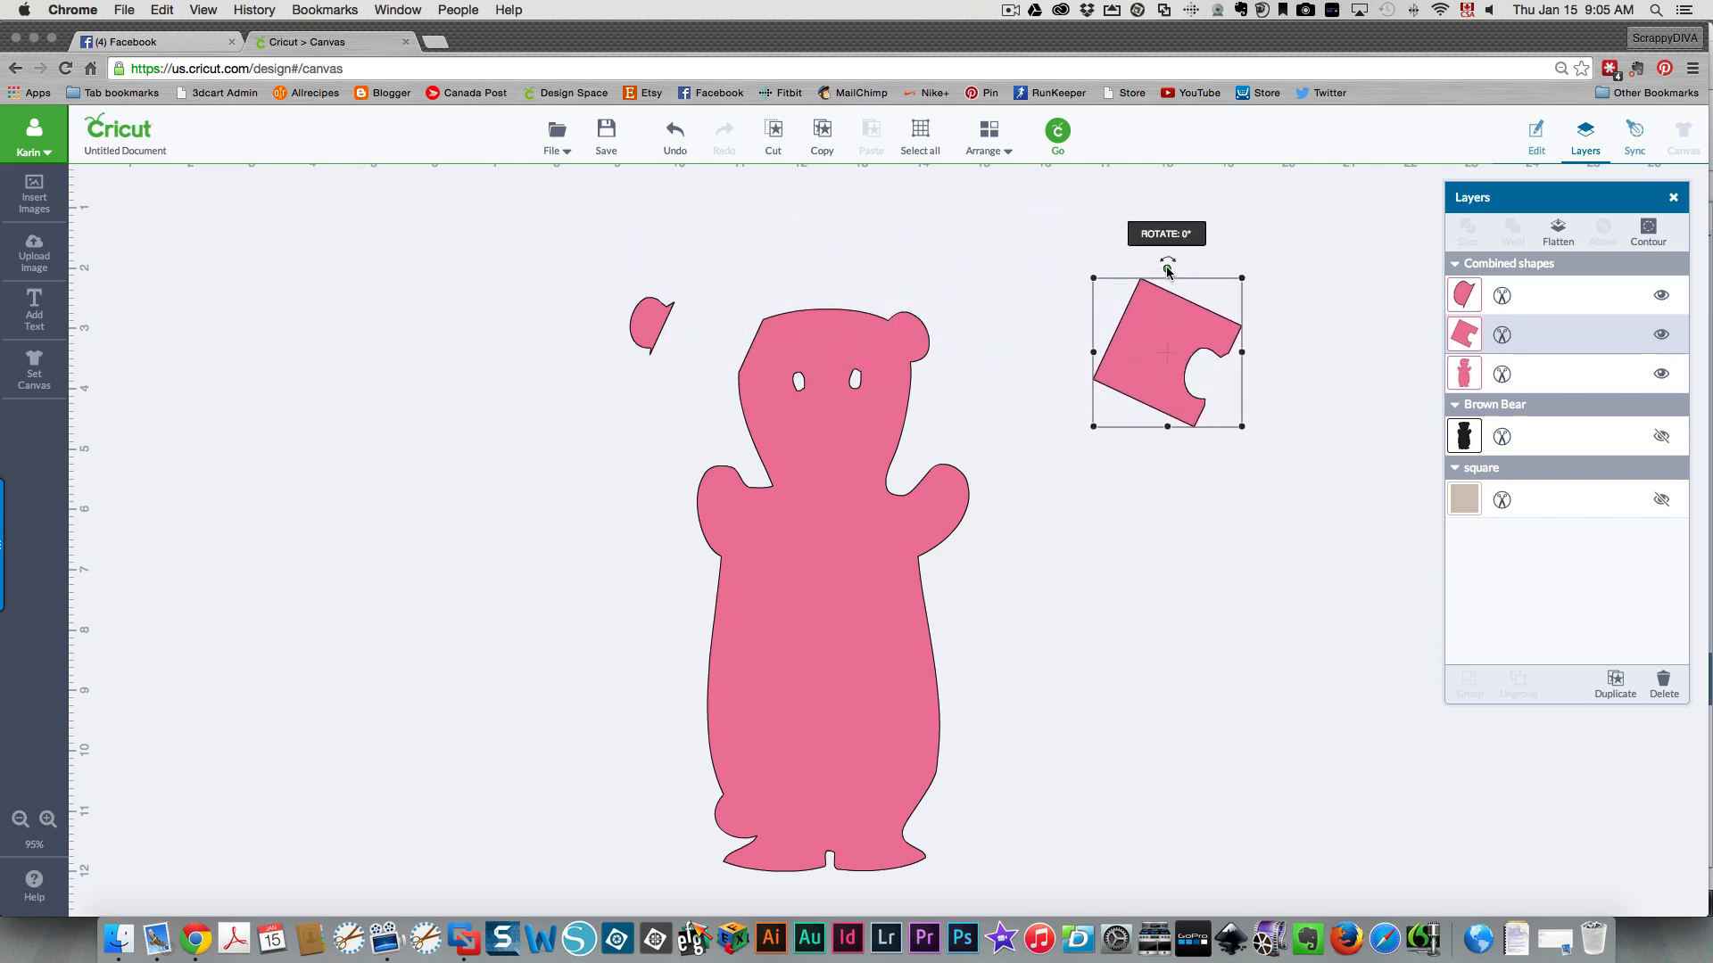
Place the square scrap over the right ear and move the sliced right-ear pieces away.
{"action": "left_click_drag", "start_coordinate": [1166, 350], "coordinate": [1011, 269]}
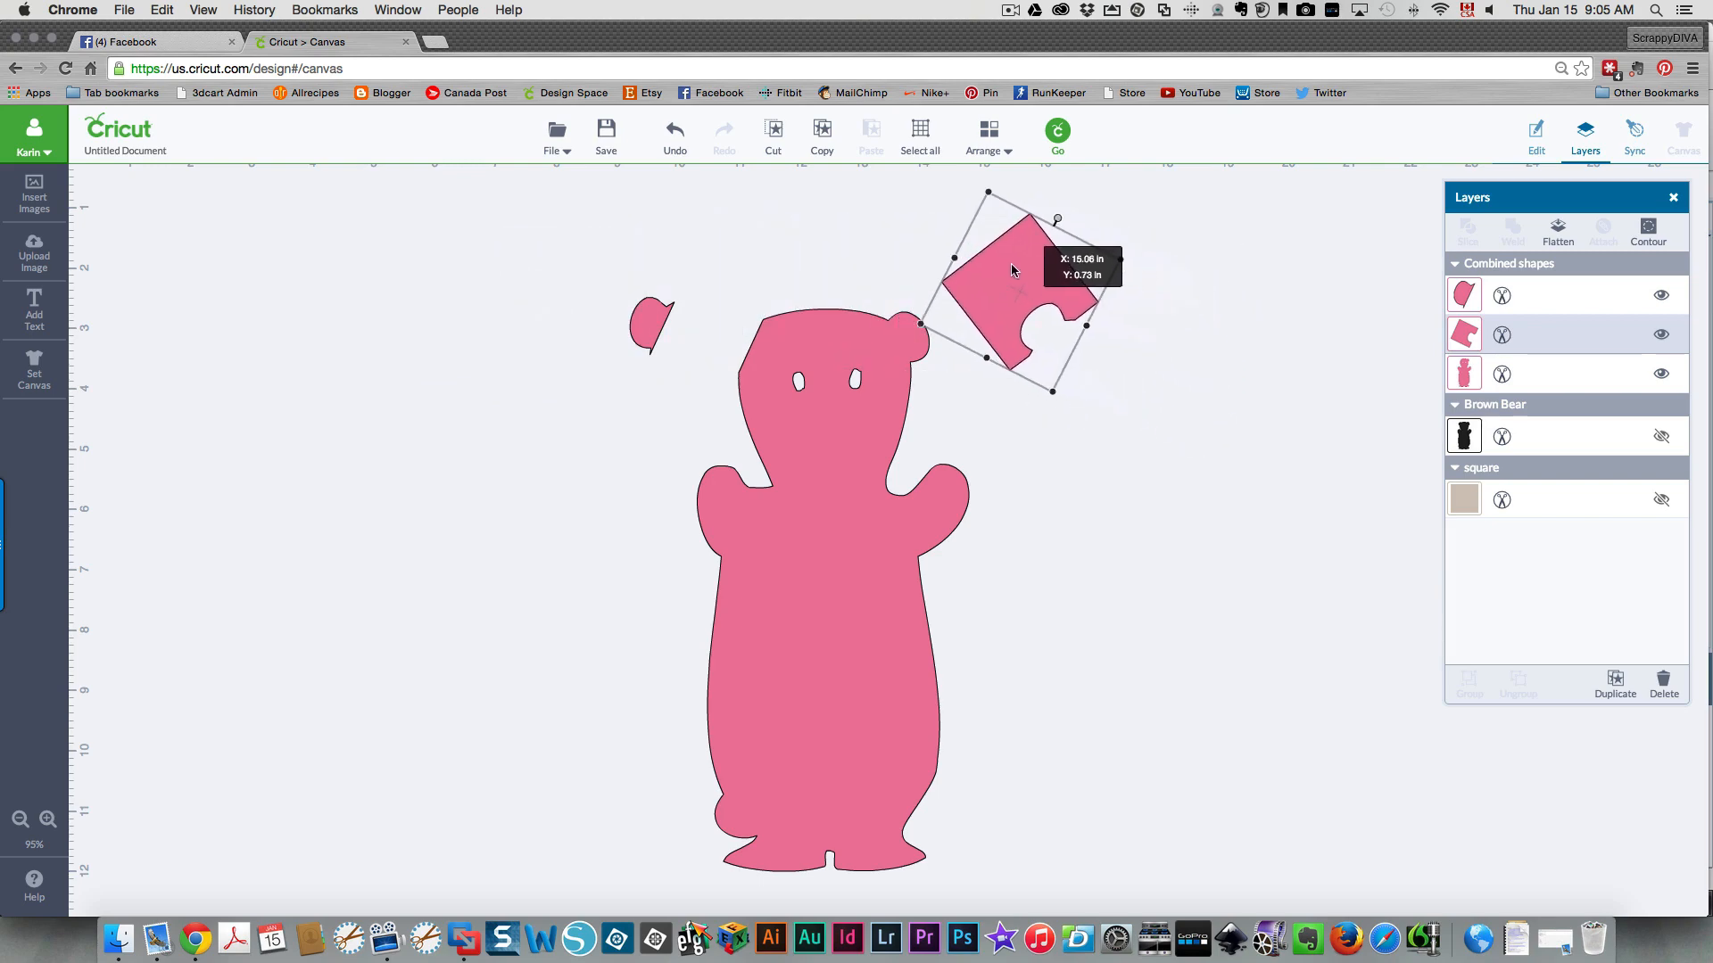
{"action": "left_click_drag", "start_coordinate": [1011, 269], "coordinate": [917, 288]}
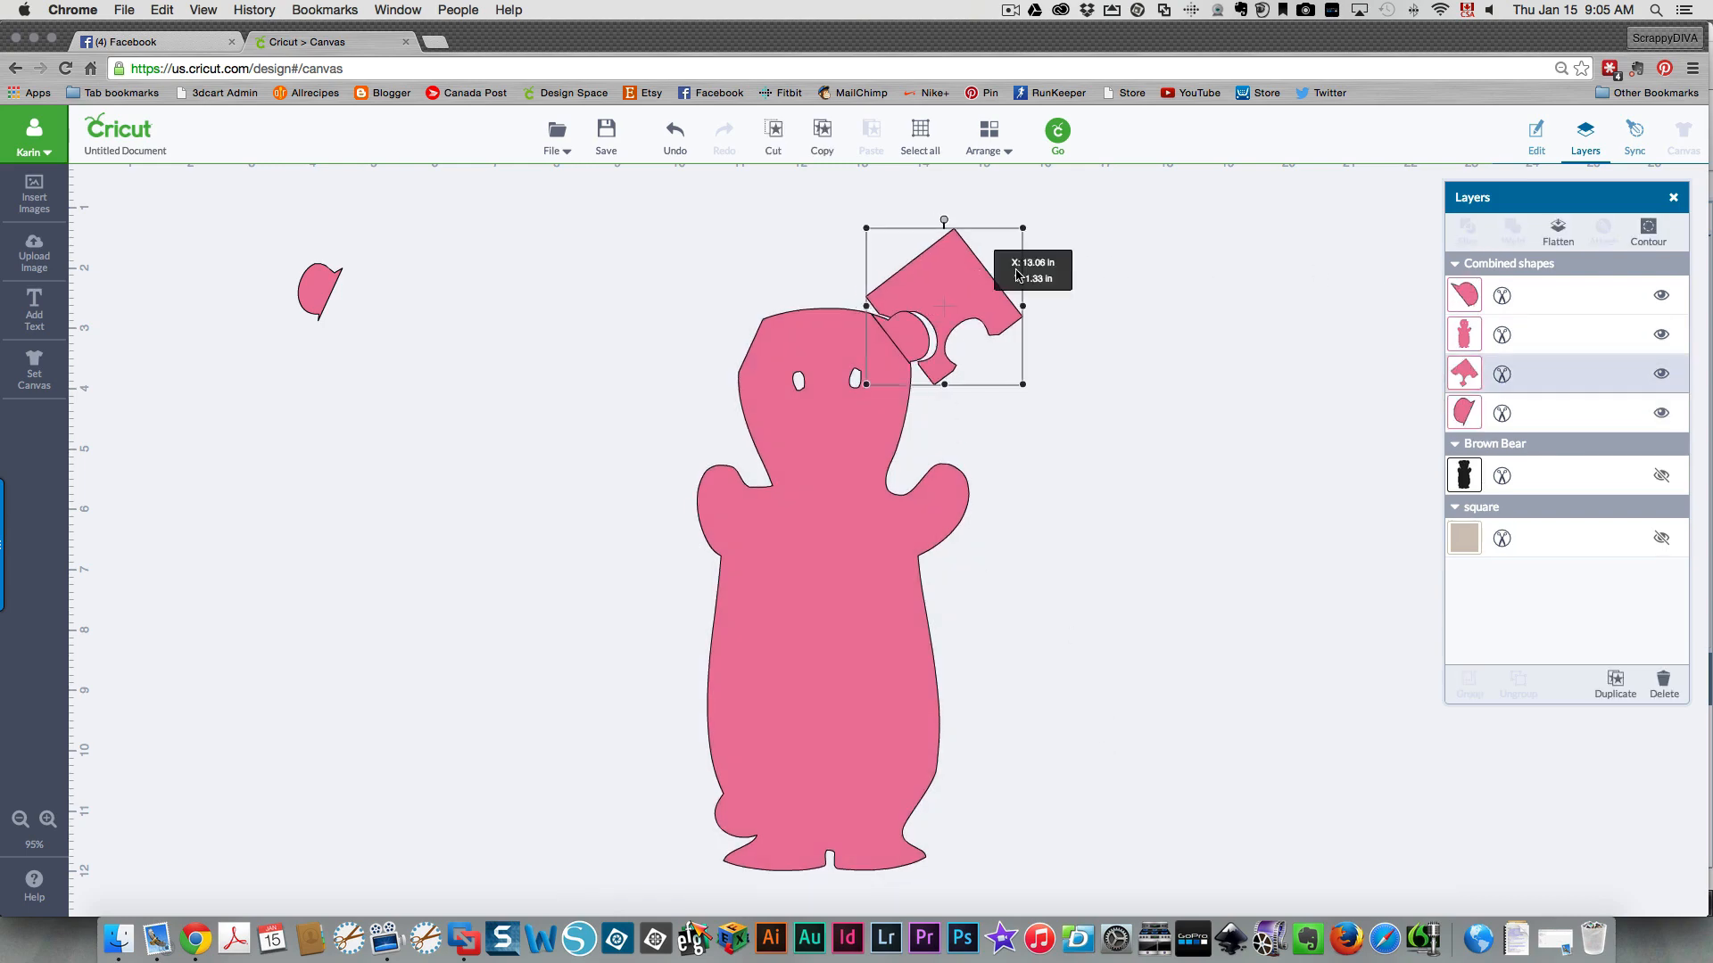
{"action": "left_click_drag", "start_coordinate": [940, 306], "coordinate": [1027, 317]}
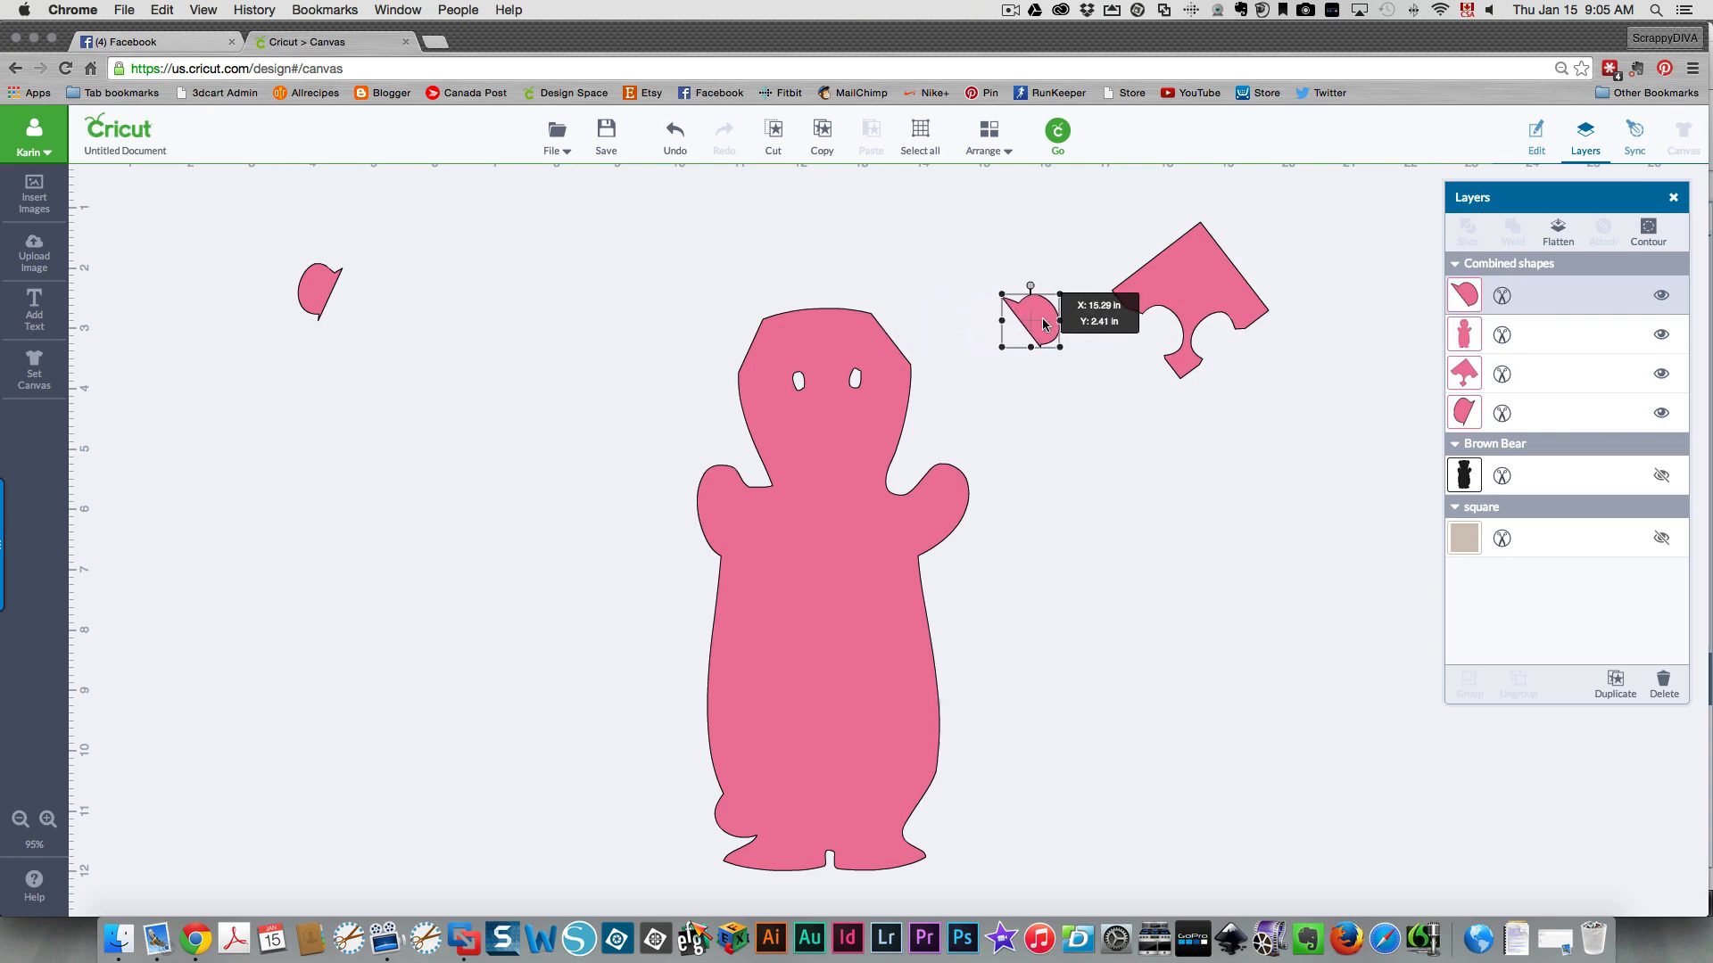
{"action": "mouse_move", "coordinate": [1173, 472]}
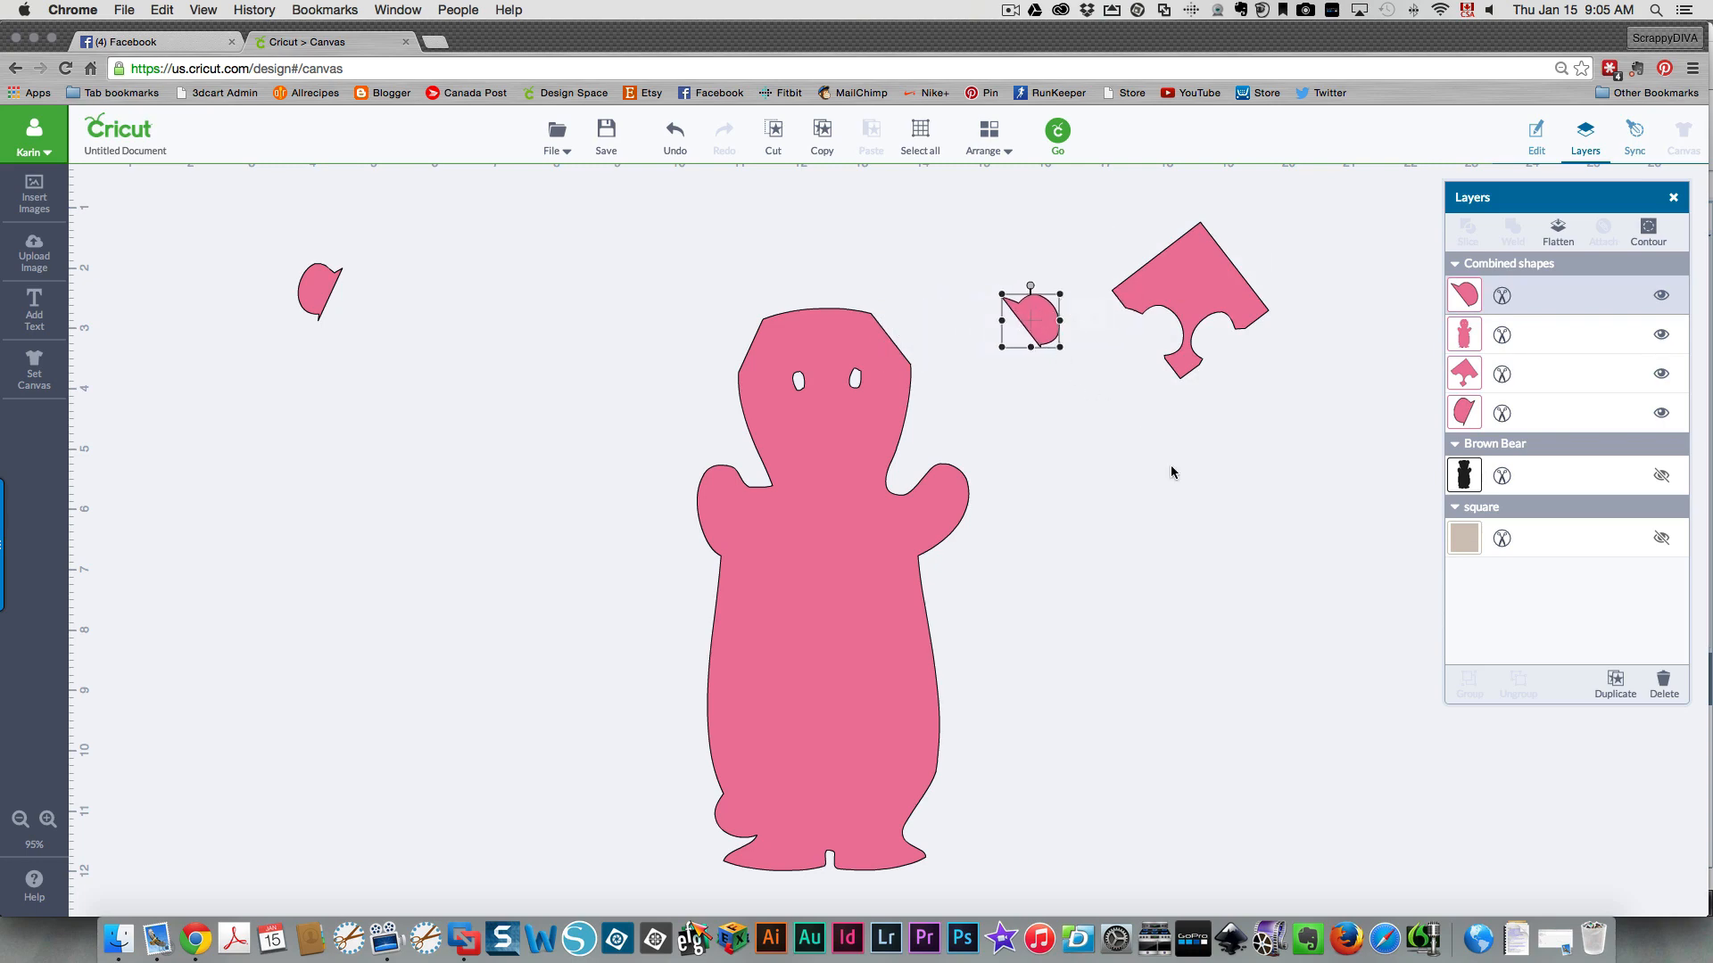